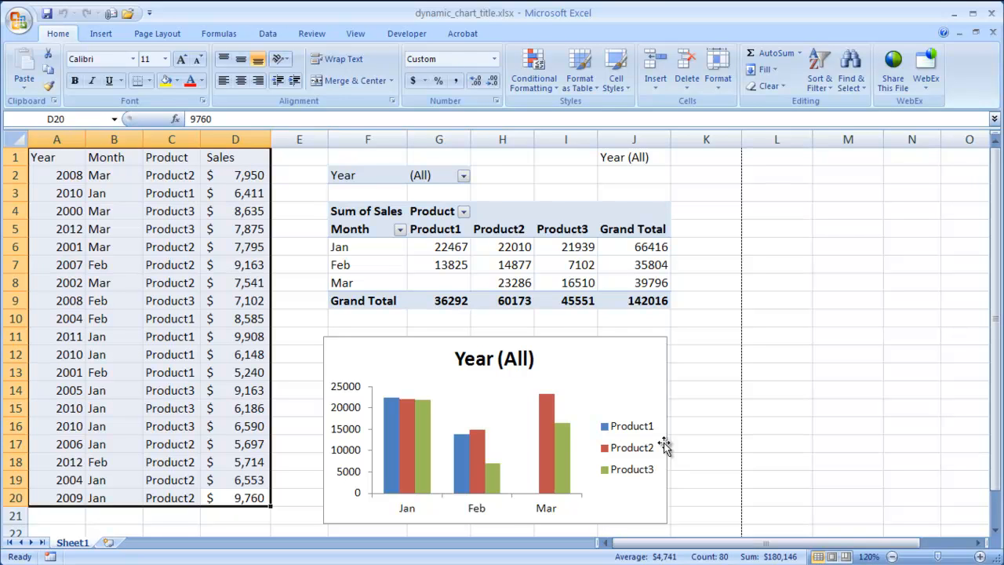
{"action": "mouse_move", "coordinate": [643, 411]}
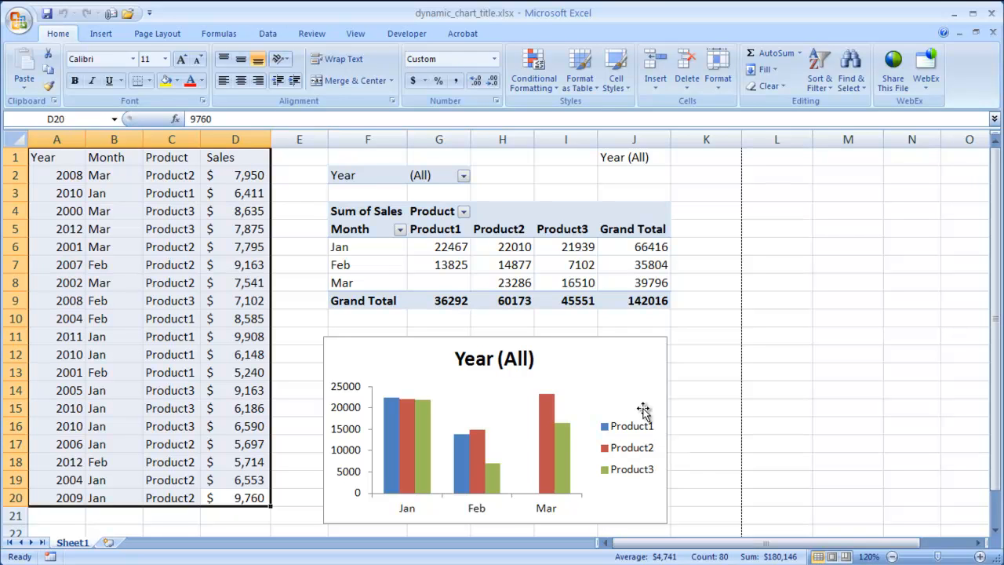
Filter the pivot chart's Year report filter to 2004, then reset it to (All)
{"action": "left_click", "coordinate": [706, 336]}
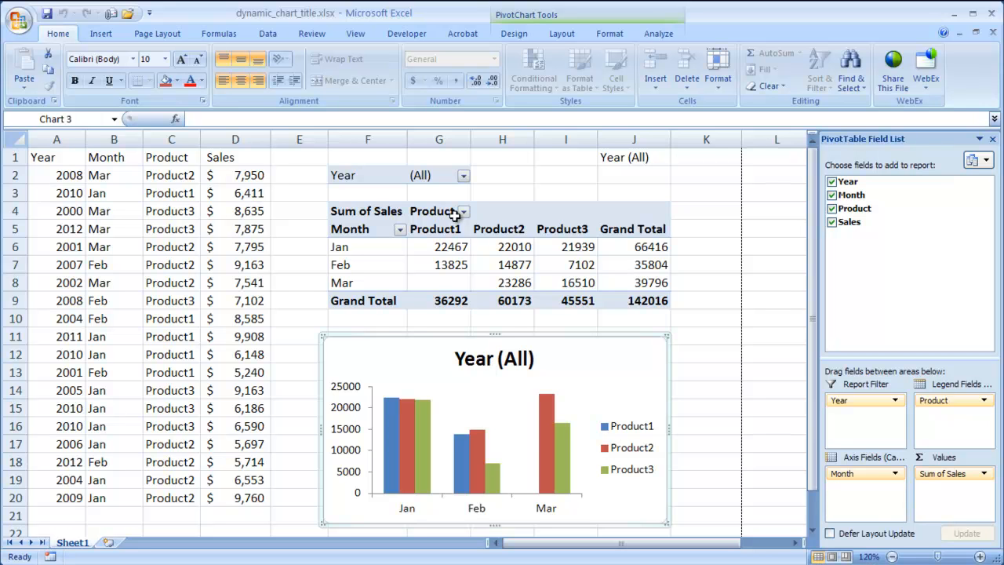
{"action": "left_click", "coordinate": [463, 176]}
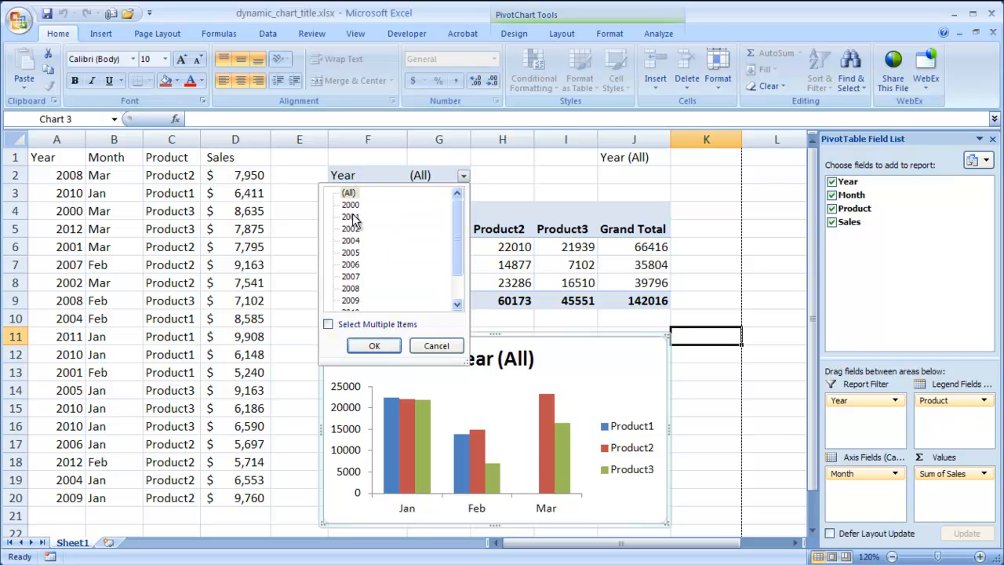
{"action": "left_click", "coordinate": [352, 240]}
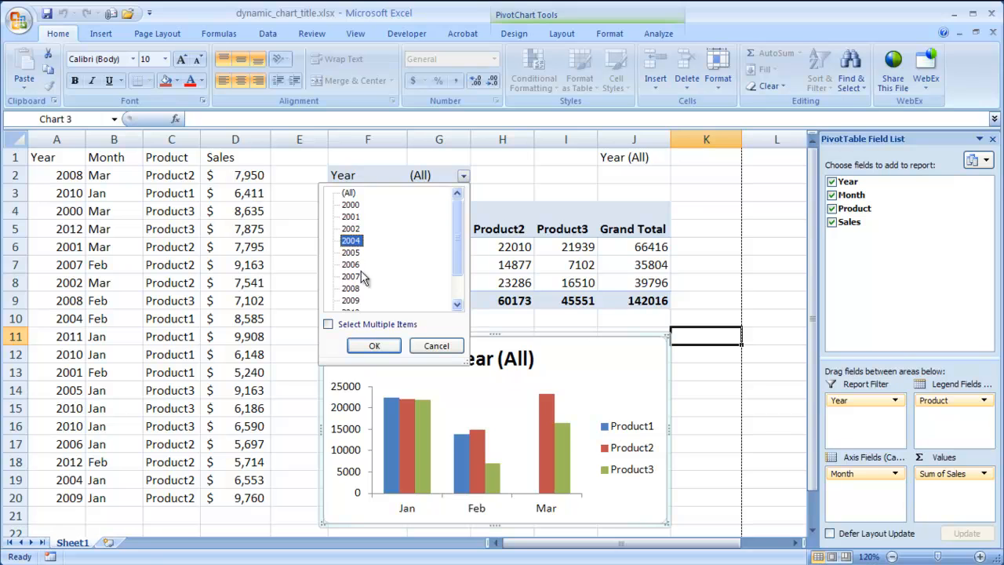
{"action": "left_click", "coordinate": [374, 346]}
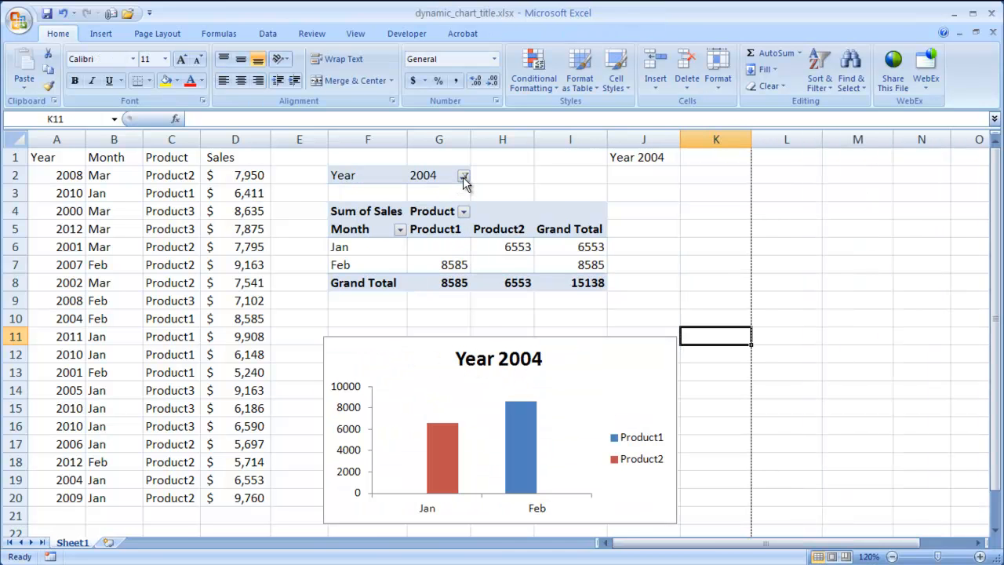
{"action": "left_click", "coordinate": [464, 176]}
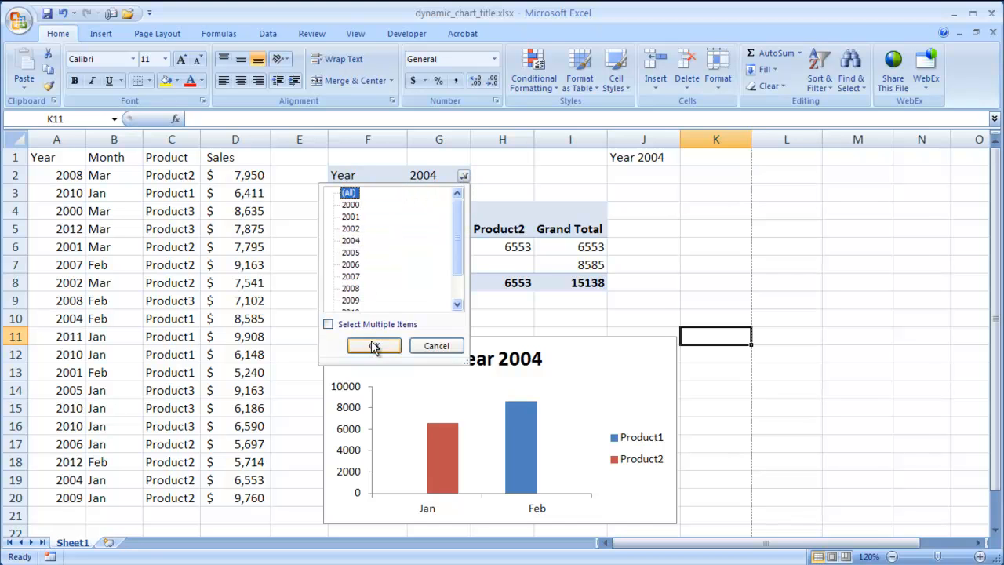
{"action": "left_click", "coordinate": [374, 345]}
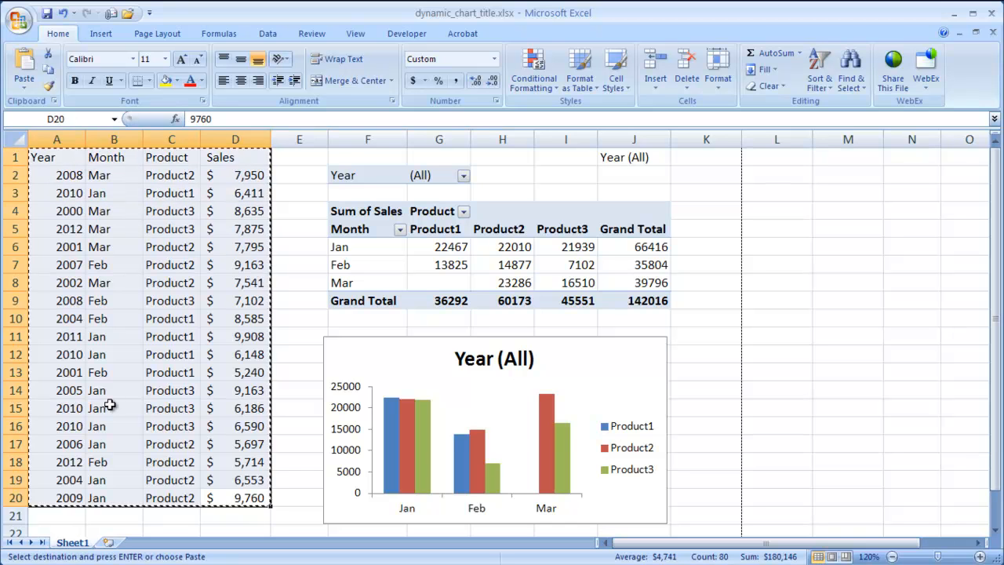
Add worksheet Sheet4 and paste the copied Year, Month, Product, Sales data into it
{"action": "left_click", "coordinate": [117, 543]}
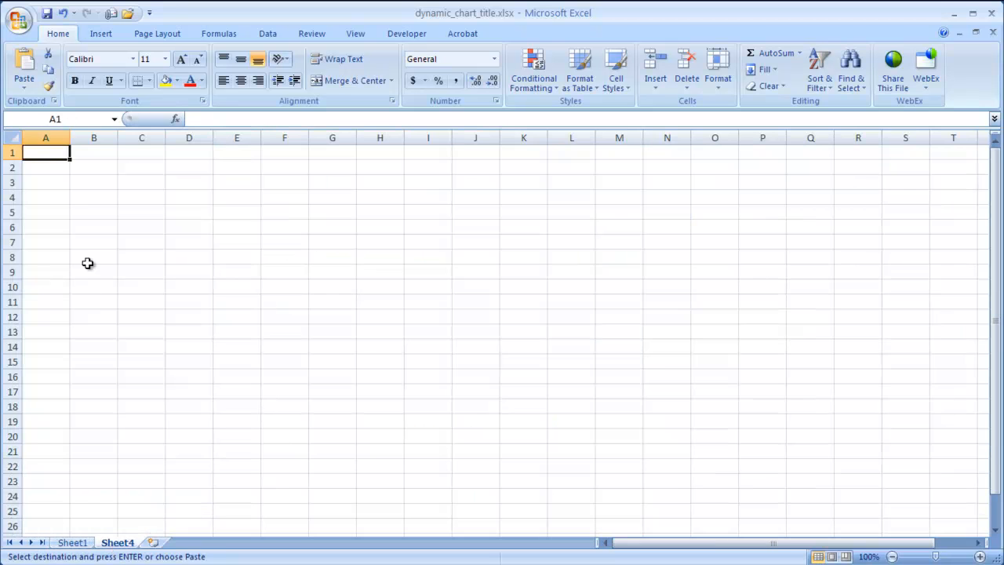
{"action": "mouse_move", "coordinate": [23, 66]}
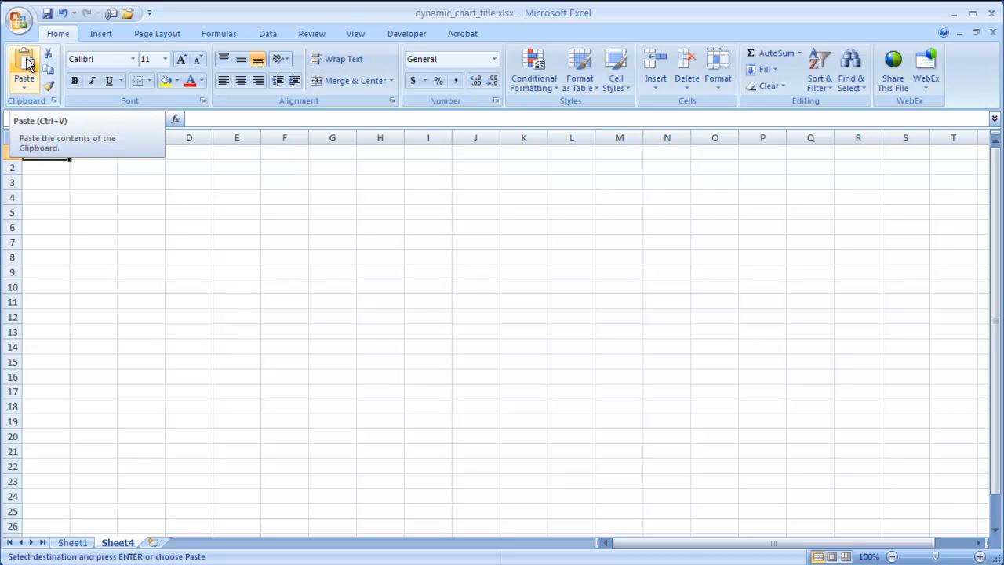
{"action": "left_click", "coordinate": [23, 70]}
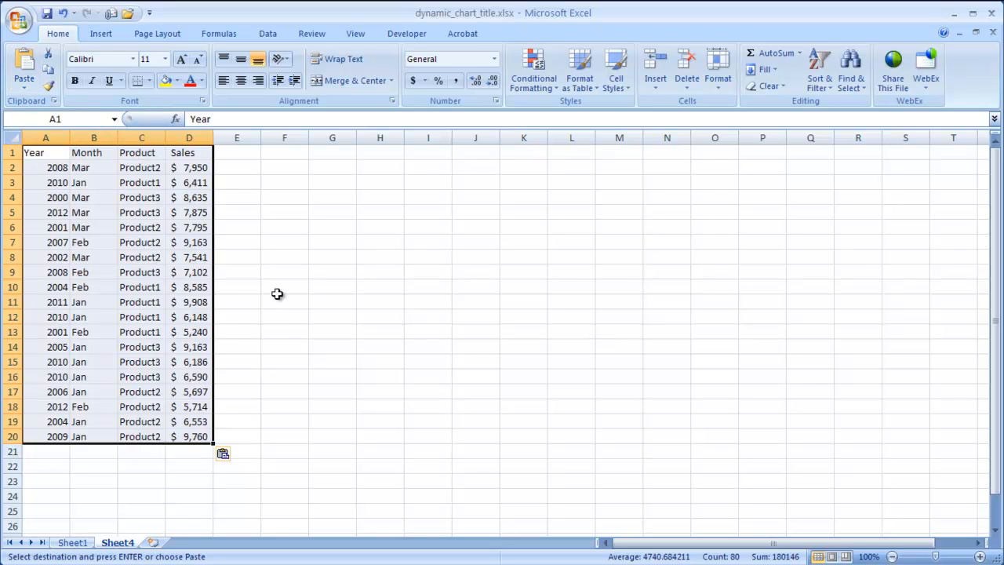
{"action": "mouse_move", "coordinate": [157, 257]}
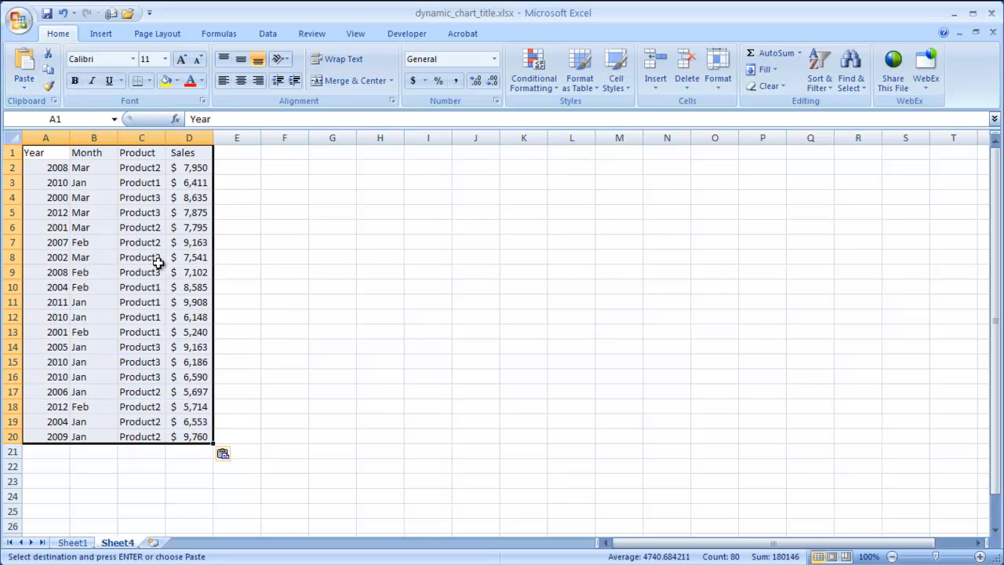
{"action": "mouse_move", "coordinate": [93, 165]}
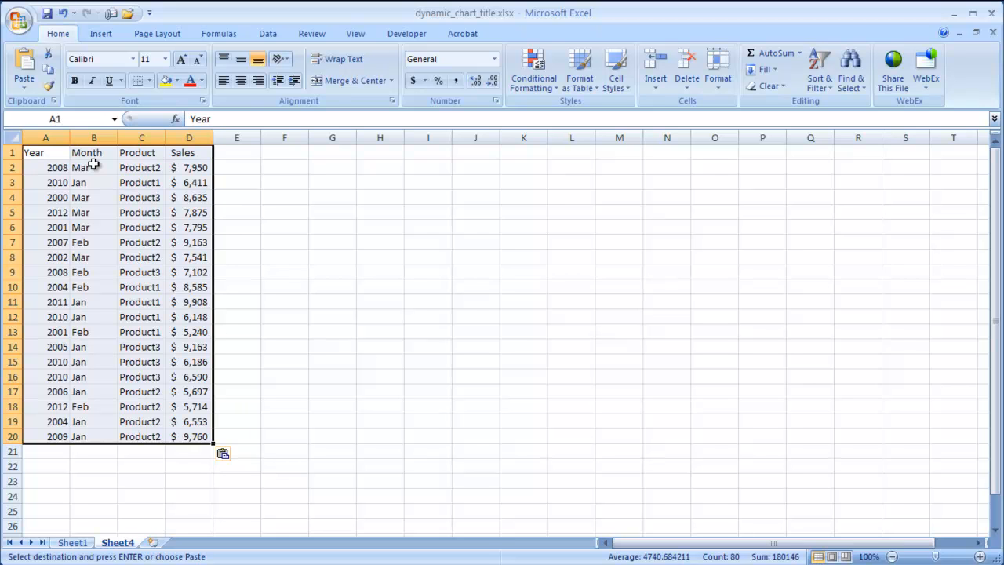
{"action": "mouse_move", "coordinate": [116, 65]}
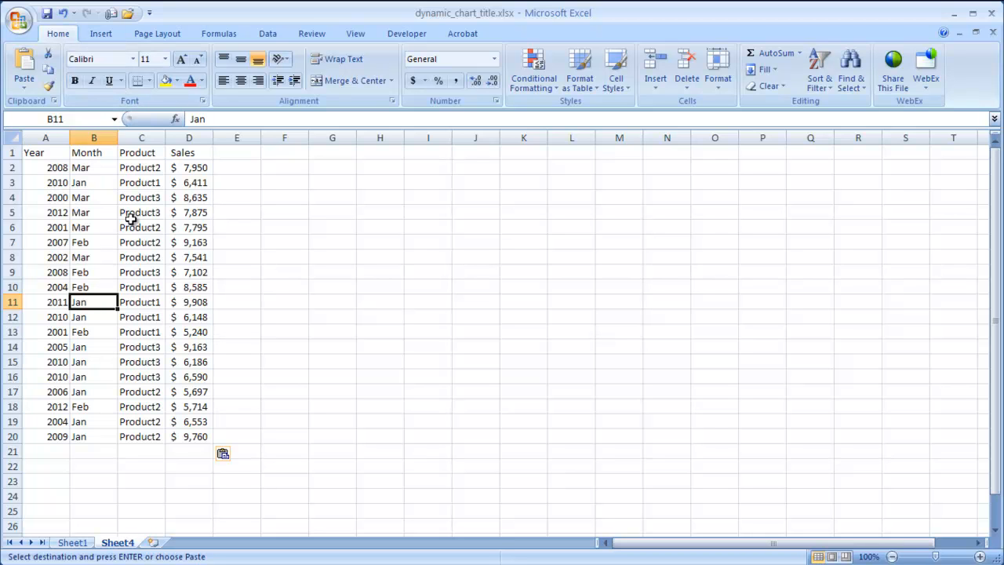
Insert a pivot table from the data onto the existing Sheet4 beside the data
{"action": "left_click", "coordinate": [101, 33]}
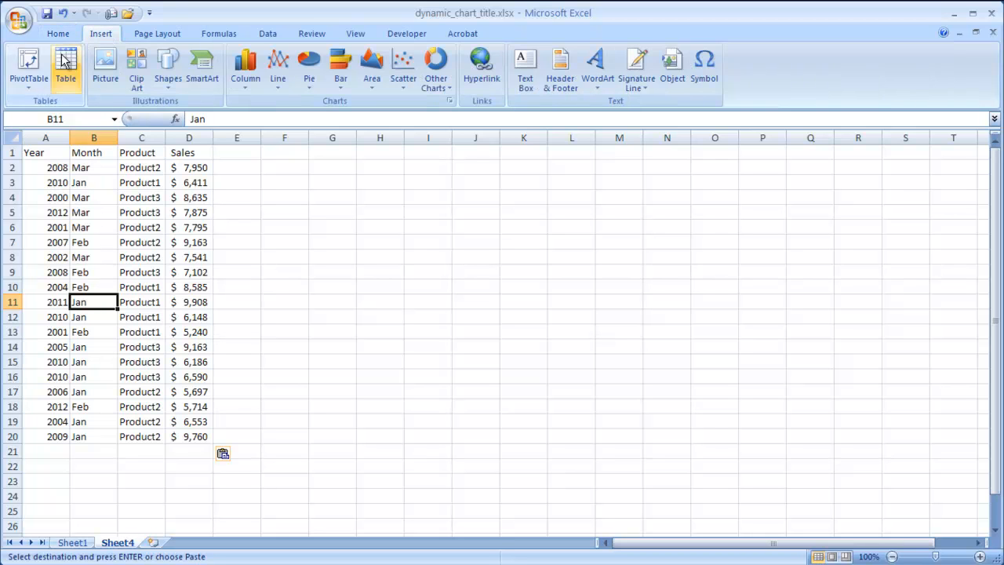
{"action": "left_click", "coordinate": [28, 66]}
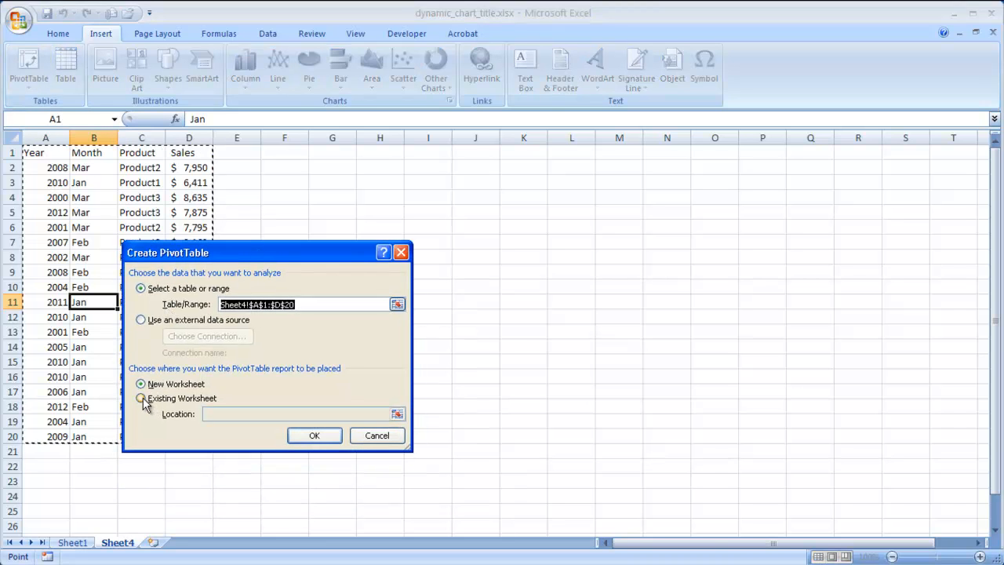
{"action": "left_click", "coordinate": [141, 399]}
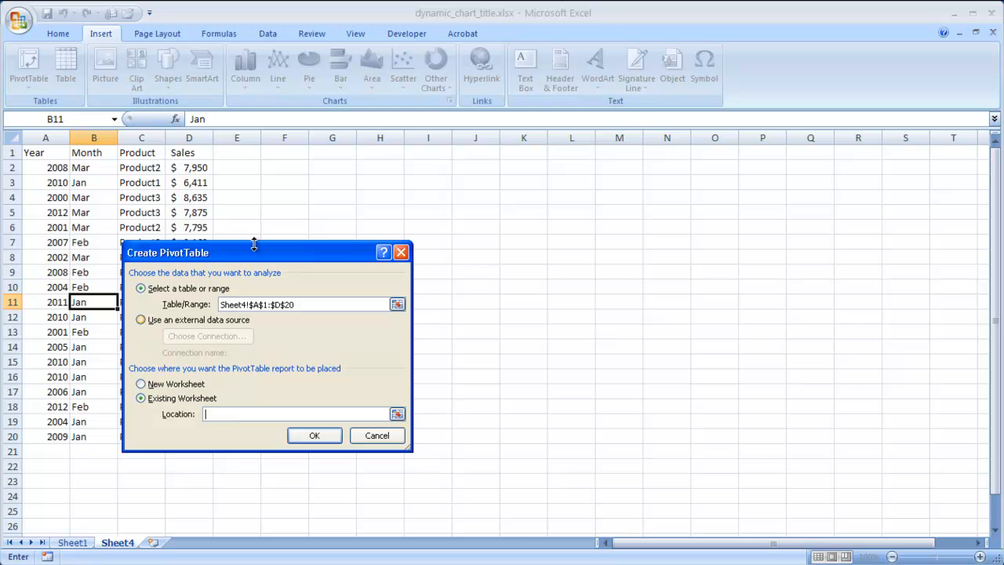
{"action": "mouse_move", "coordinate": [276, 170]}
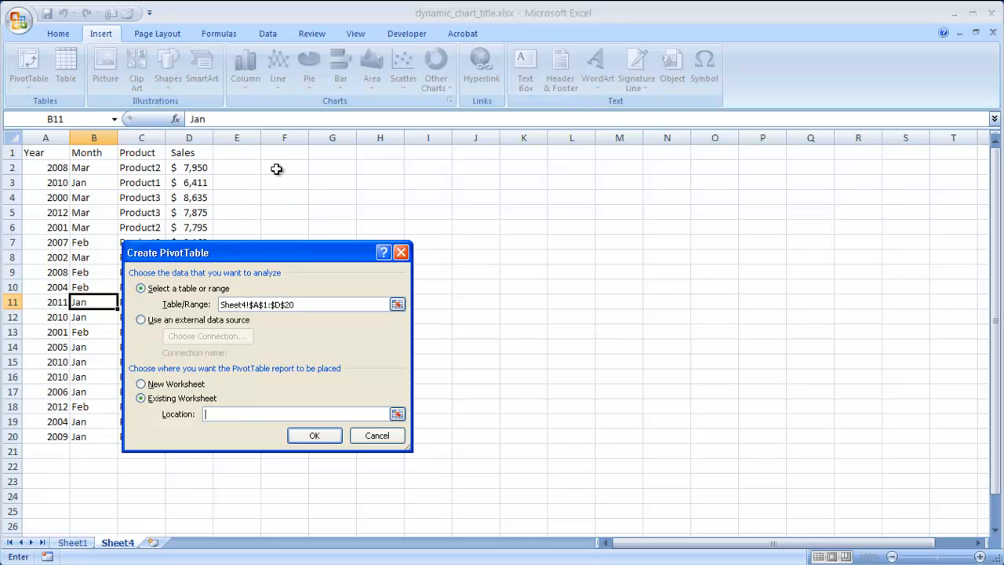
{"action": "left_click", "coordinate": [314, 436]}
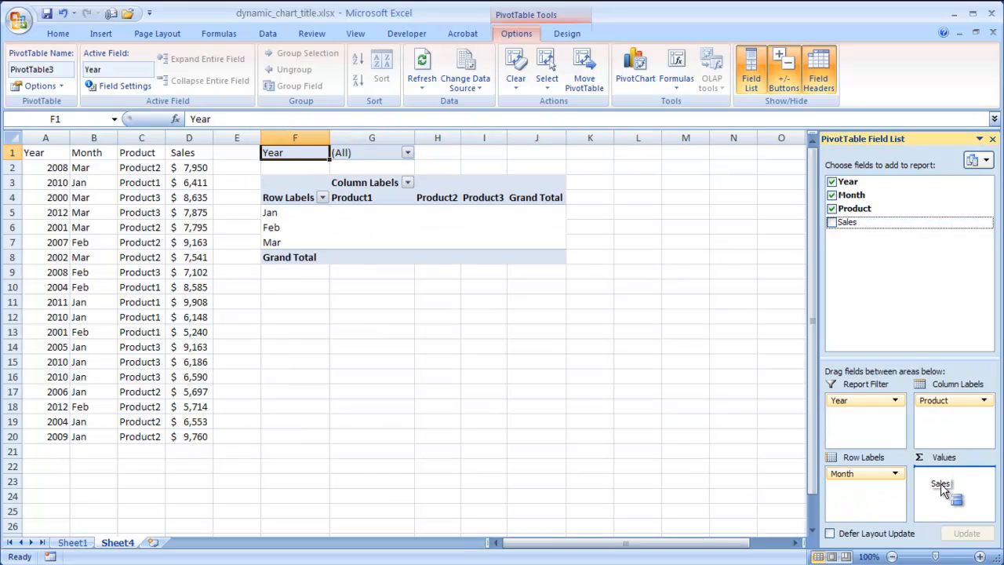
Add Sales to the pivot table's Values as Sum of Sales
{"action": "left_click", "coordinate": [831, 223]}
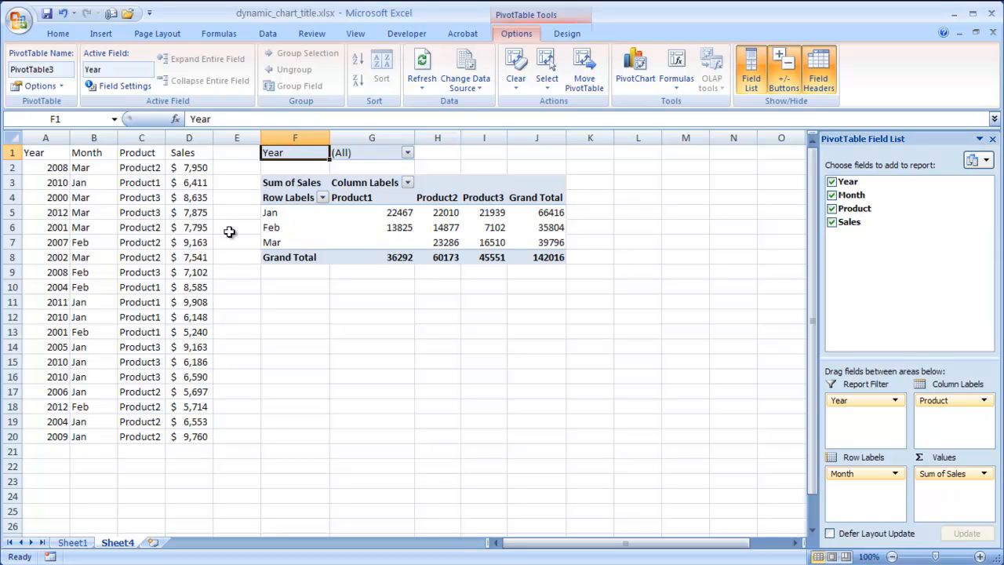
{"action": "mouse_move", "coordinate": [430, 223]}
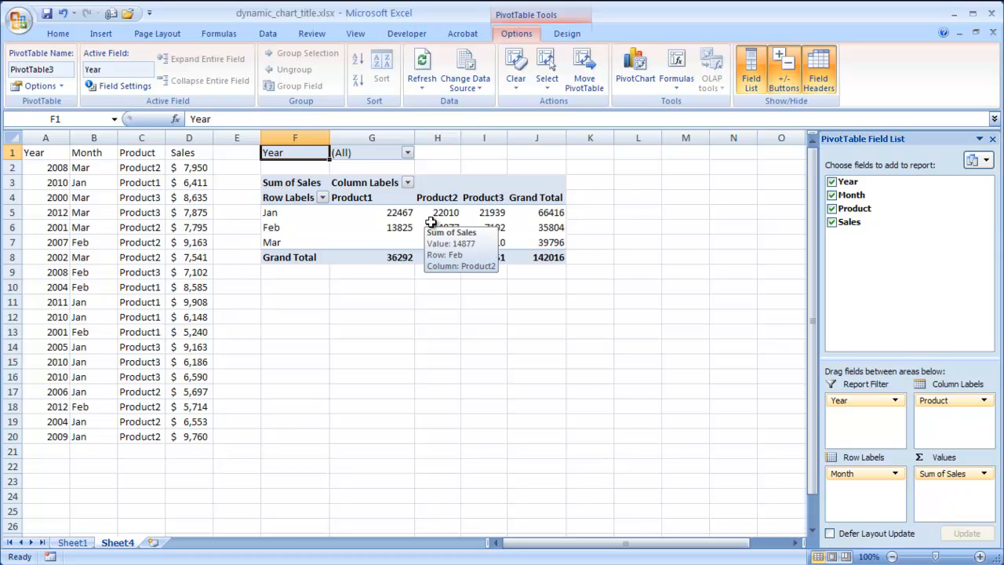
{"action": "mouse_move", "coordinate": [342, 226]}
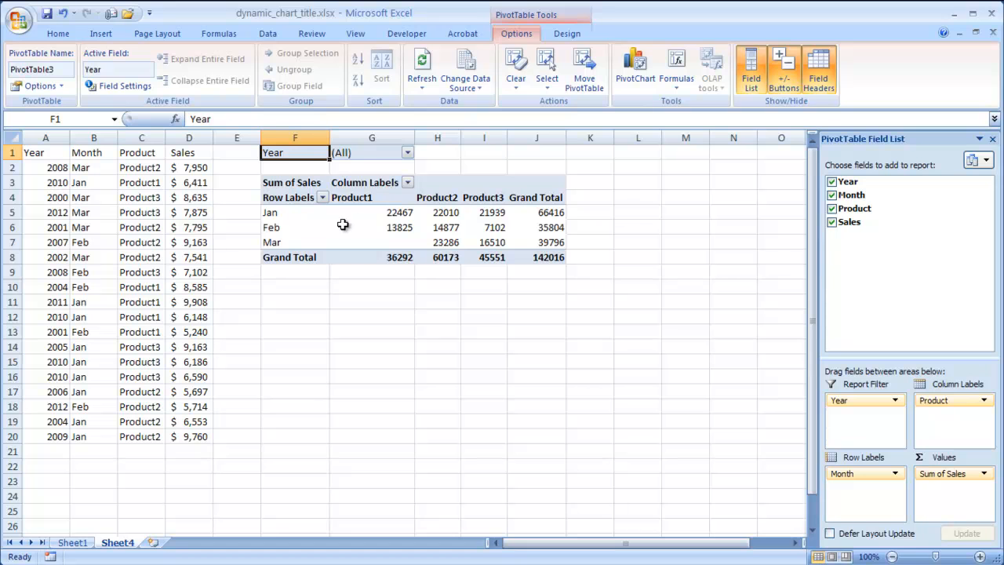
{"action": "mouse_move", "coordinate": [635, 66]}
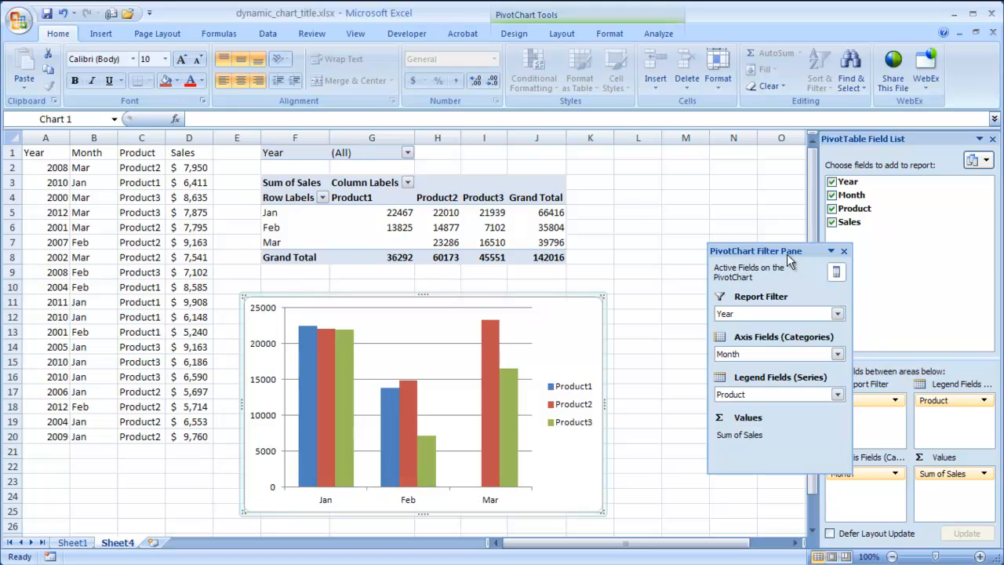
Add a placeholder 'Chart Title' above the pivot chart's columns
{"action": "left_click", "coordinate": [844, 251]}
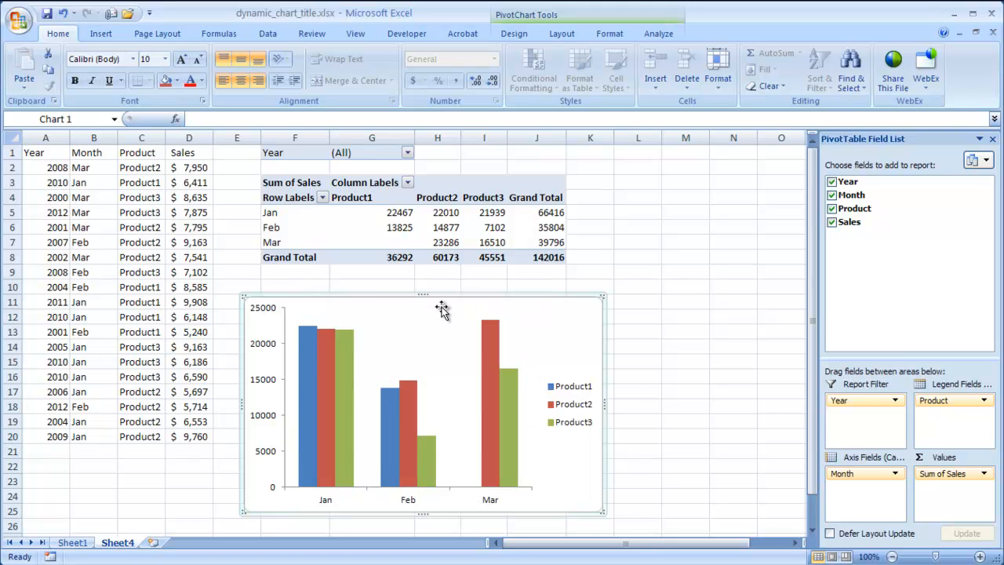
{"action": "mouse_move", "coordinate": [446, 311]}
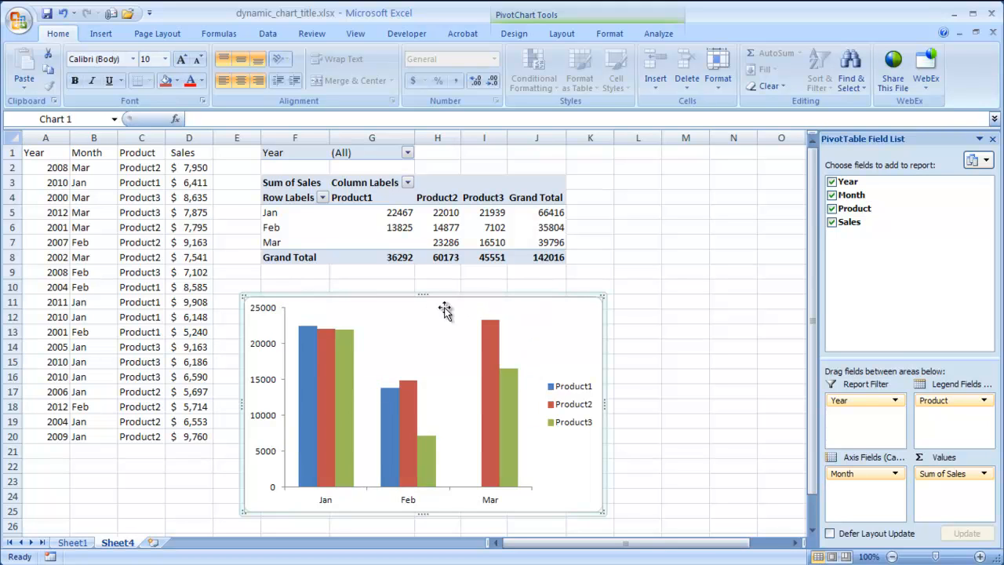
{"action": "mouse_move", "coordinate": [525, 22]}
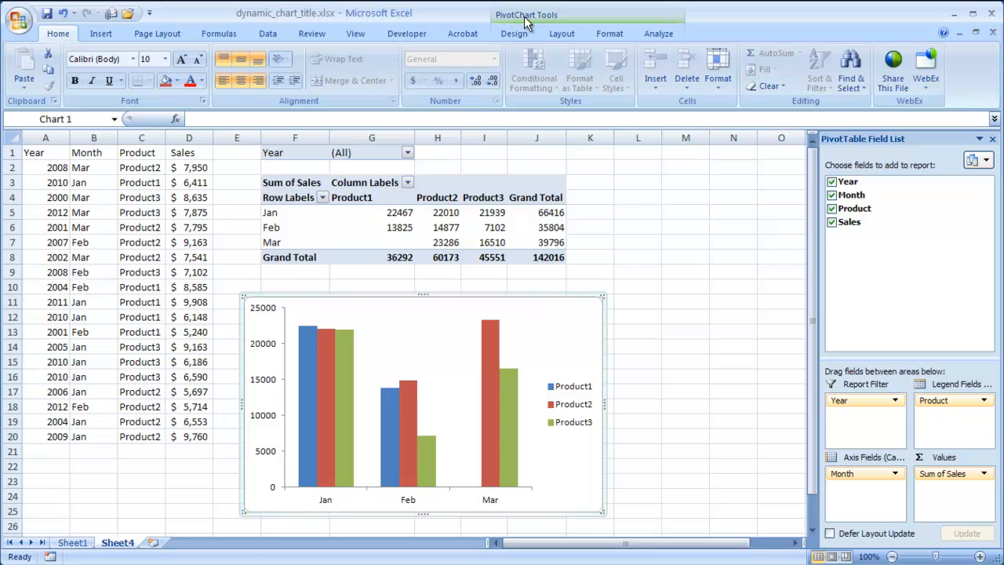
{"action": "left_click", "coordinate": [562, 33]}
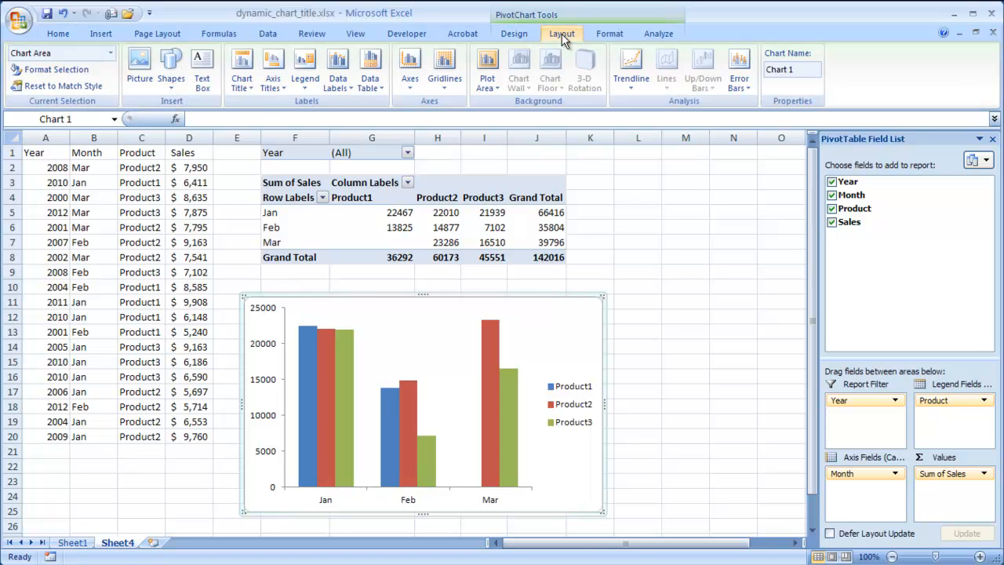
{"action": "left_click", "coordinate": [242, 66]}
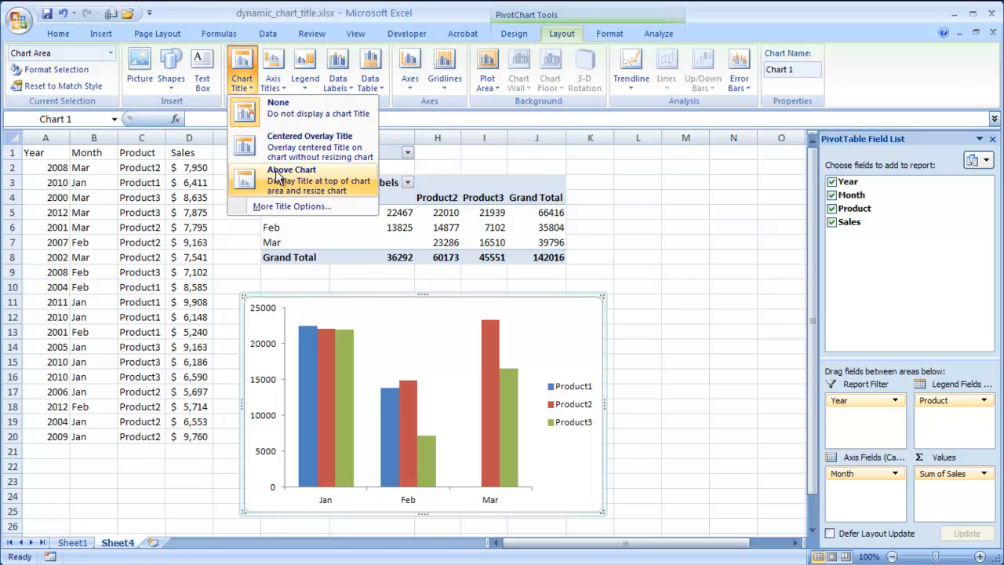
{"action": "left_click", "coordinate": [292, 169]}
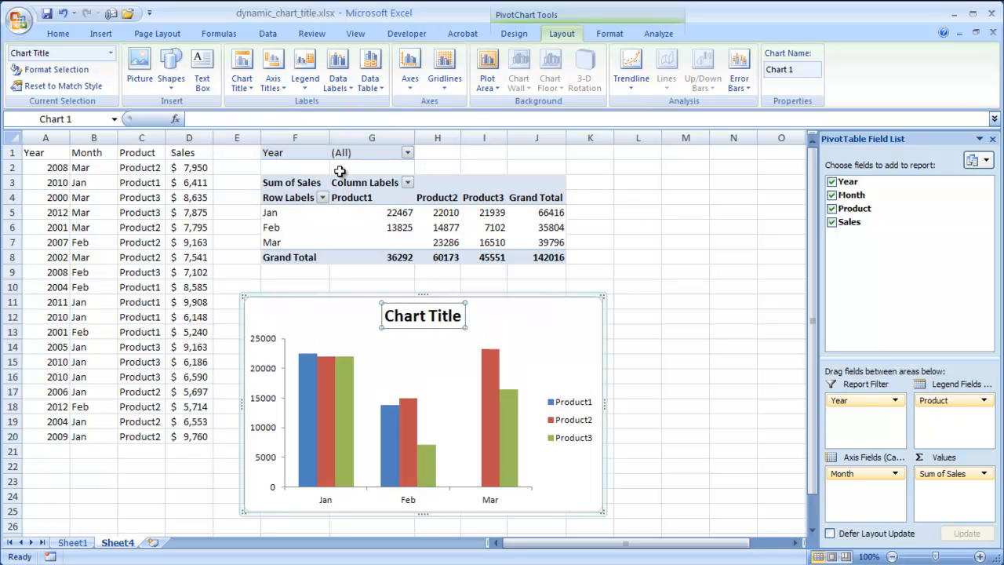
{"action": "mouse_move", "coordinate": [533, 219]}
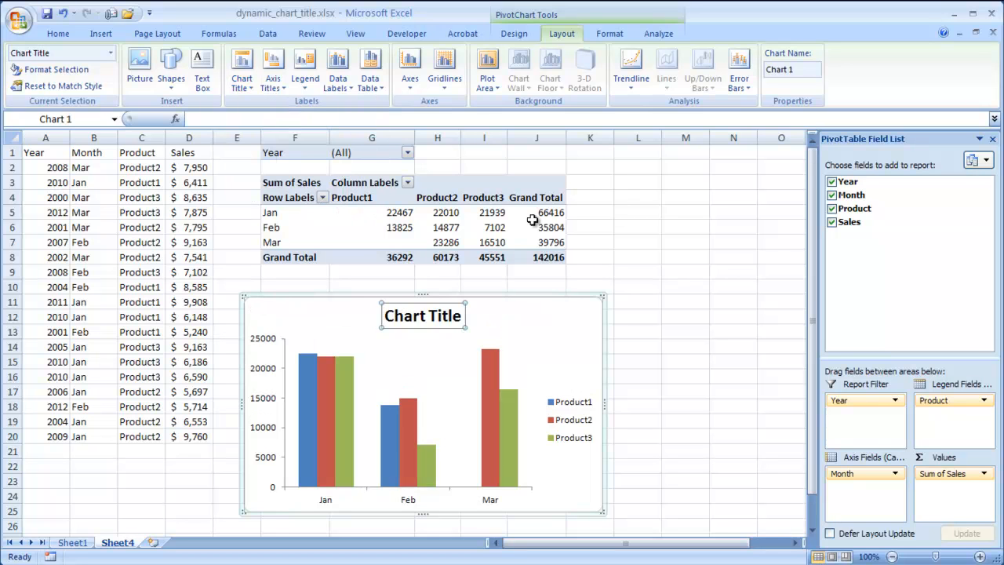
{"action": "mouse_move", "coordinate": [605, 156]}
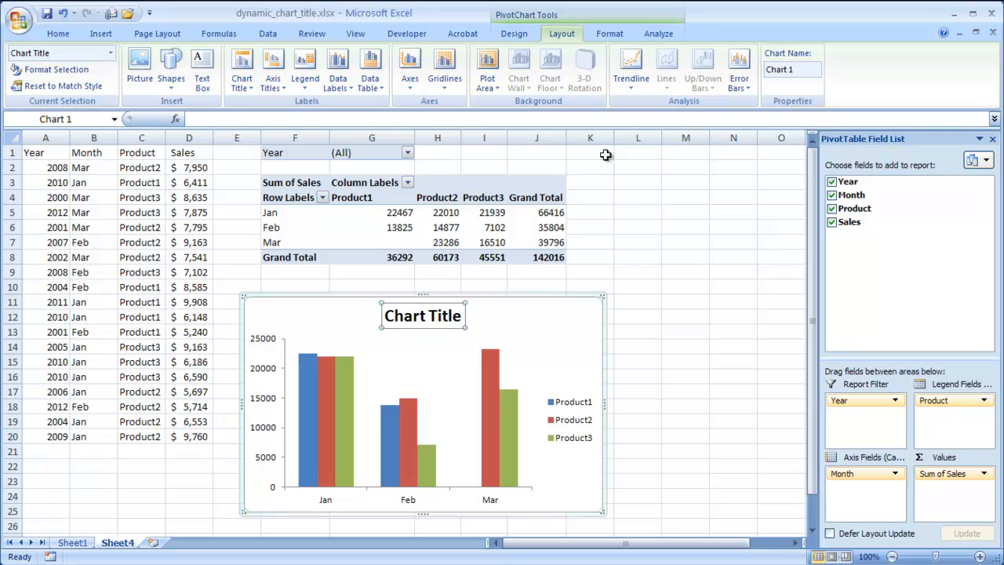
{"action": "mouse_move", "coordinate": [631, 153]}
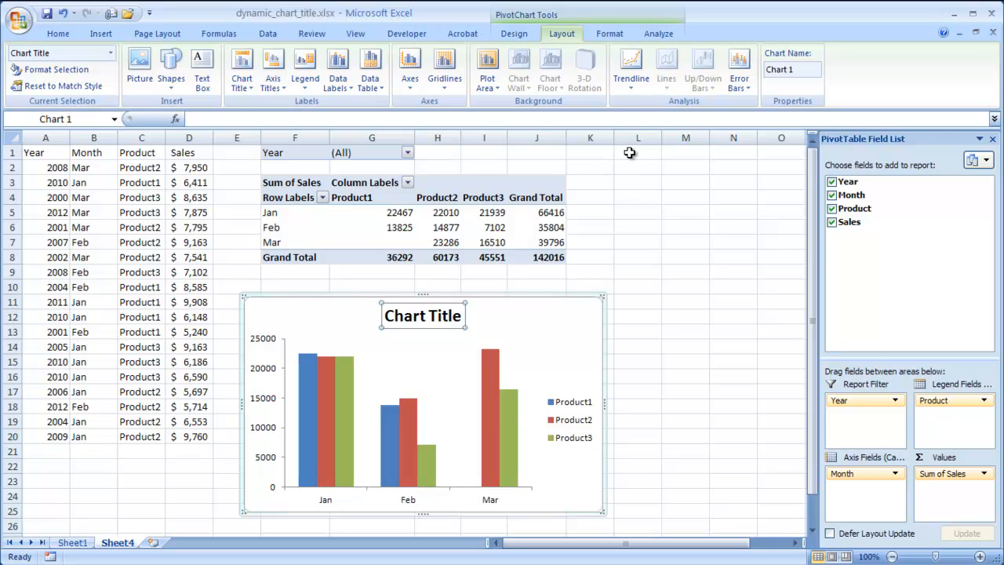
Enter ="Year: "&G1 in cell L1 so it displays Year: (All)
{"action": "left_click", "coordinate": [637, 153]}
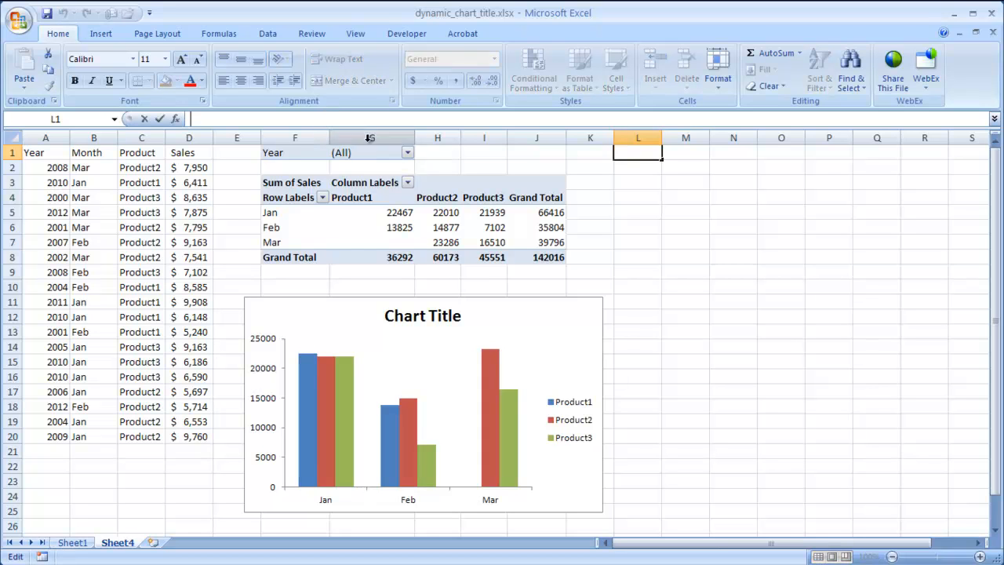
{"action": "mouse_move", "coordinate": [380, 155]}
{"action": "type", "text": "+"}
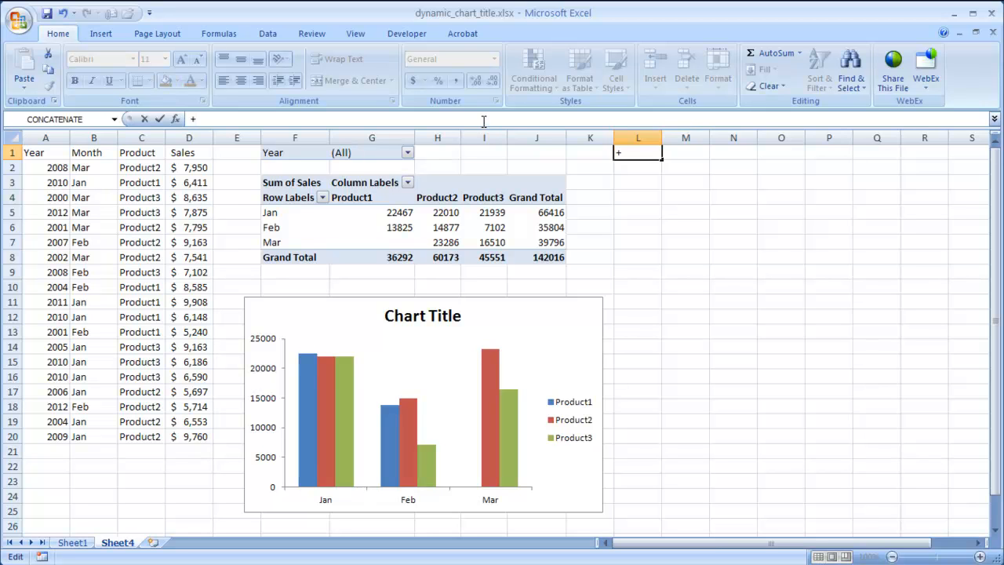
{"action": "type", "text": "="}
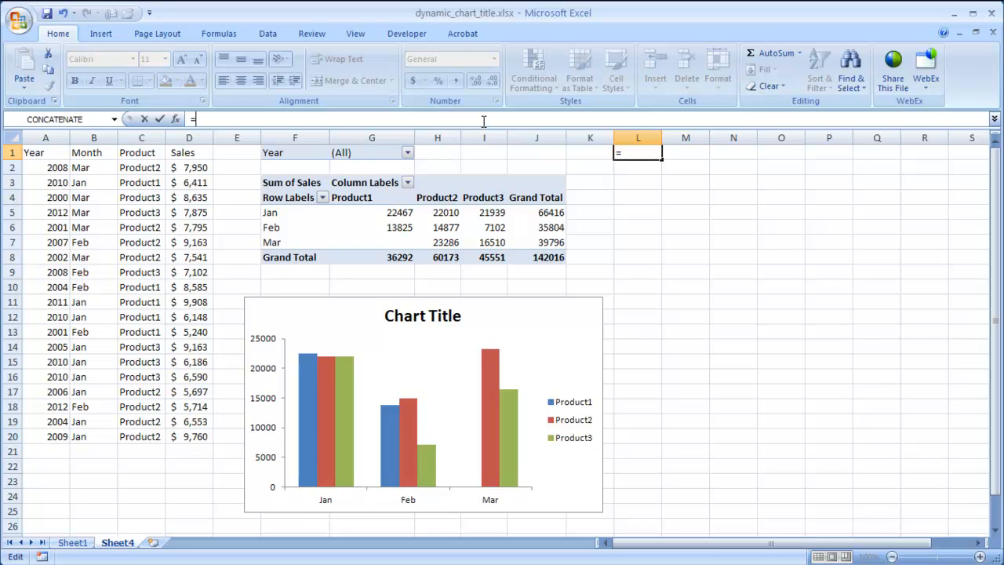
{"action": "type", "text": "\""}
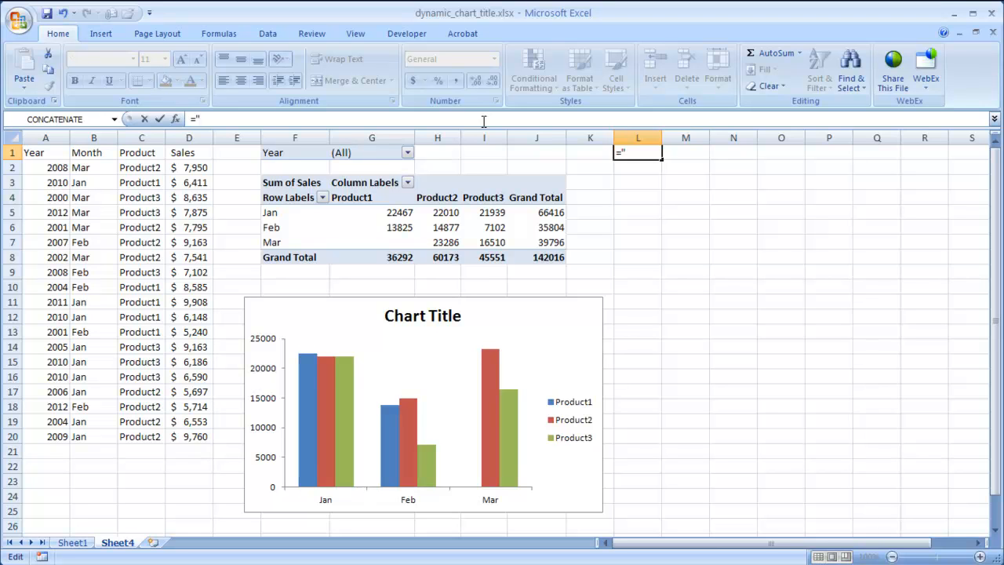
{"action": "type", "text": "Y"}
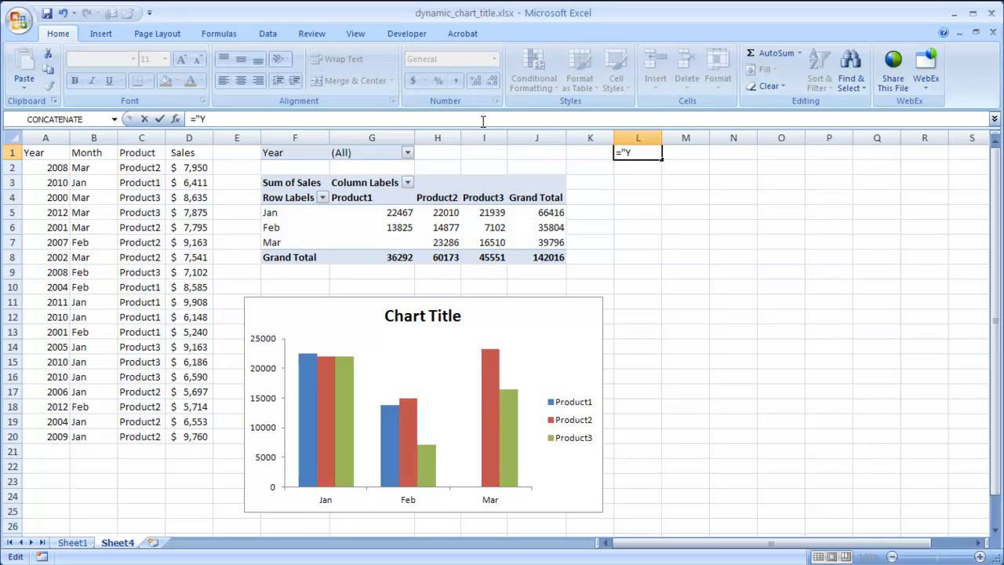
{"action": "type", "text": "ear"}
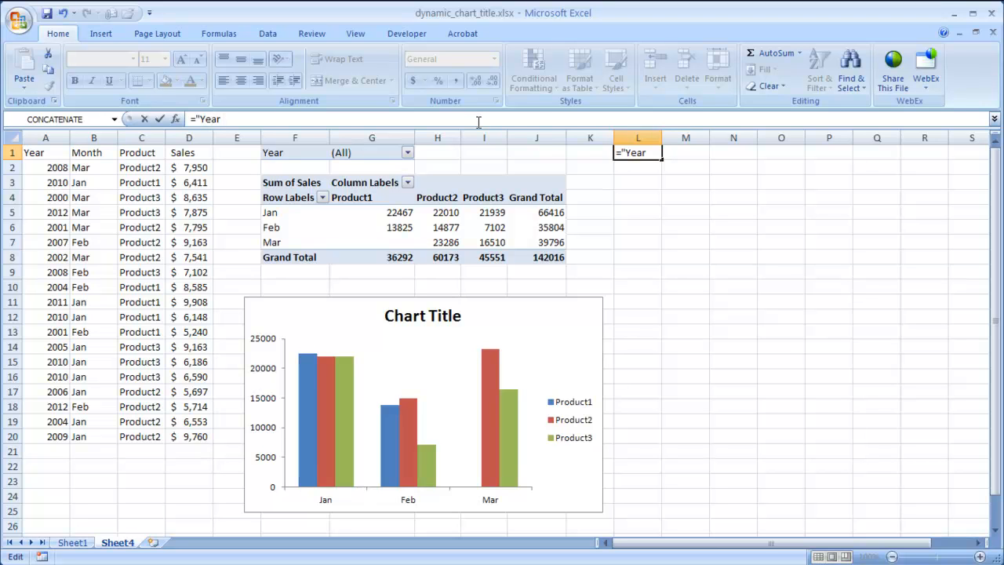
{"action": "type", "text": ":"}
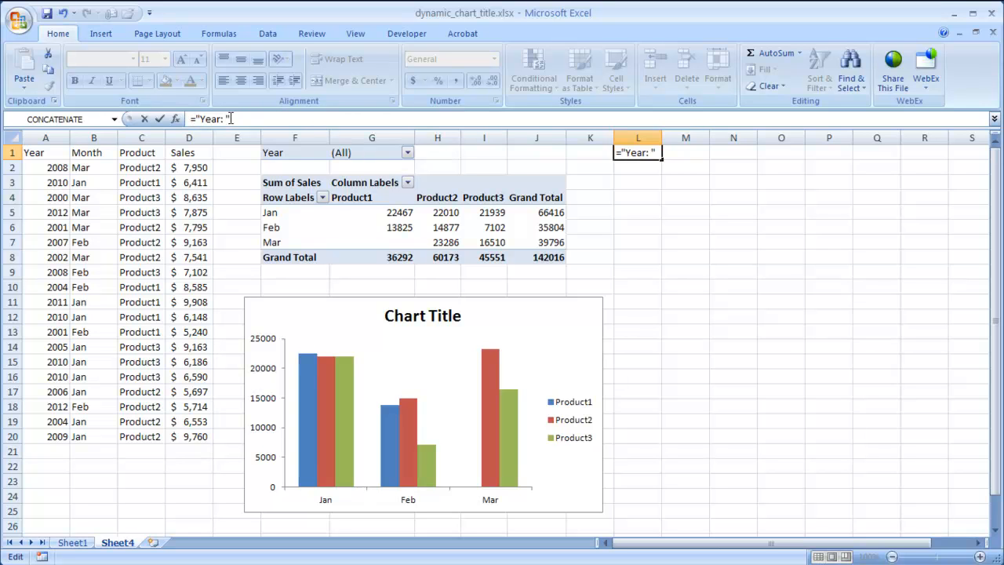
{"action": "type", "text": "&"}
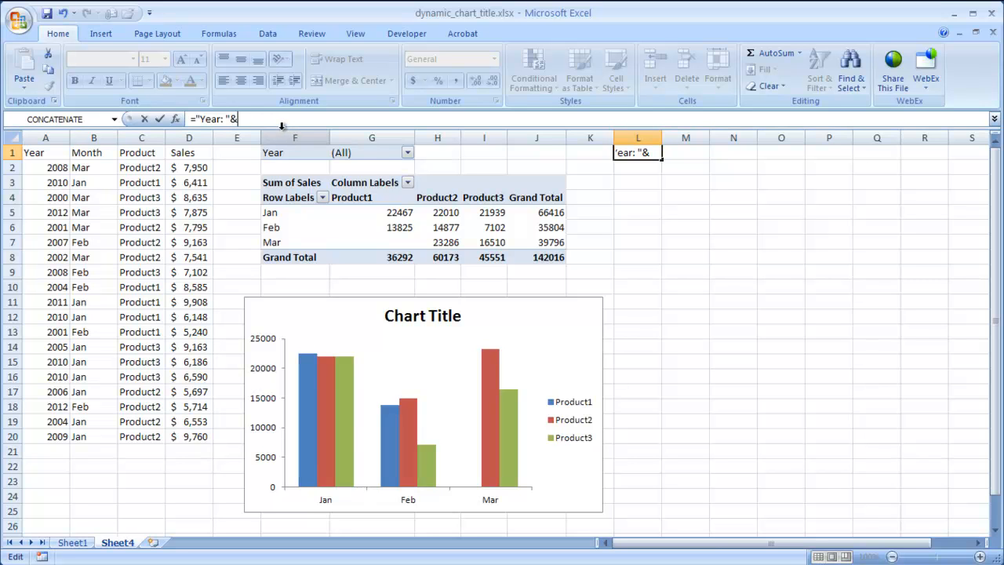
{"action": "mouse_move", "coordinate": [383, 138]}
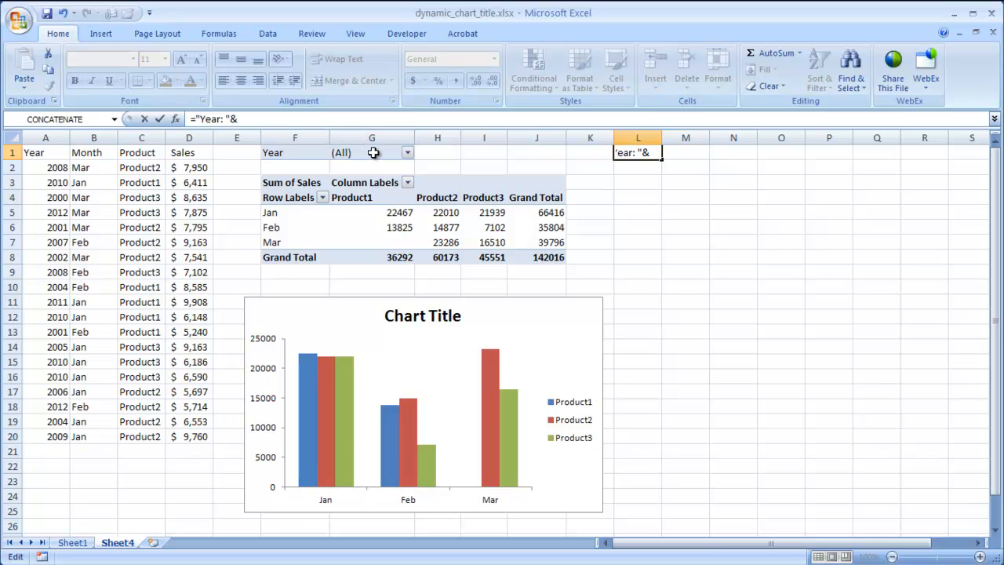
{"action": "left_click", "coordinate": [370, 152]}
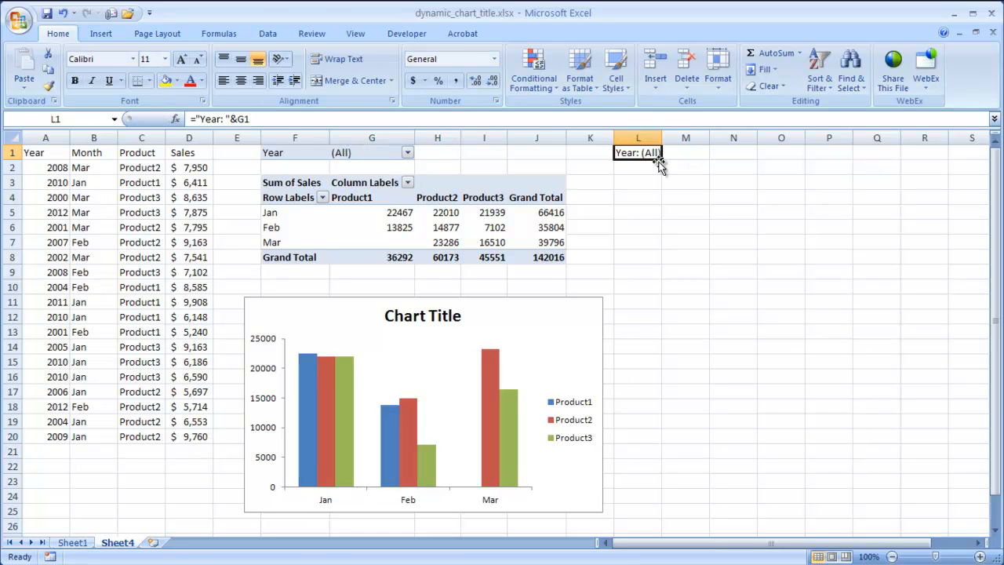
Pick 2005 from the Year report filter list and confirm, leaving the filter at (All)
{"action": "left_click", "coordinate": [408, 152]}
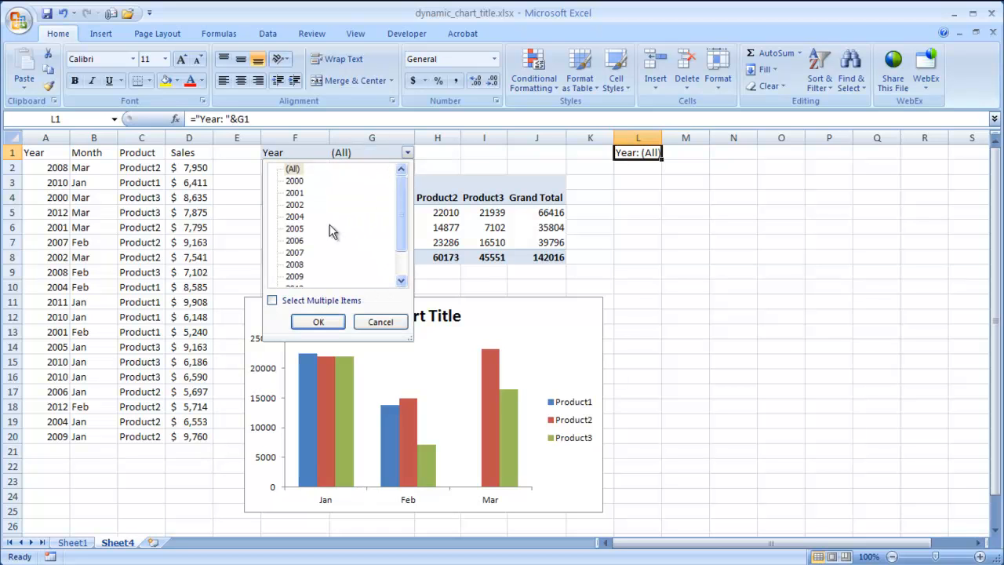
{"action": "left_click", "coordinate": [295, 228]}
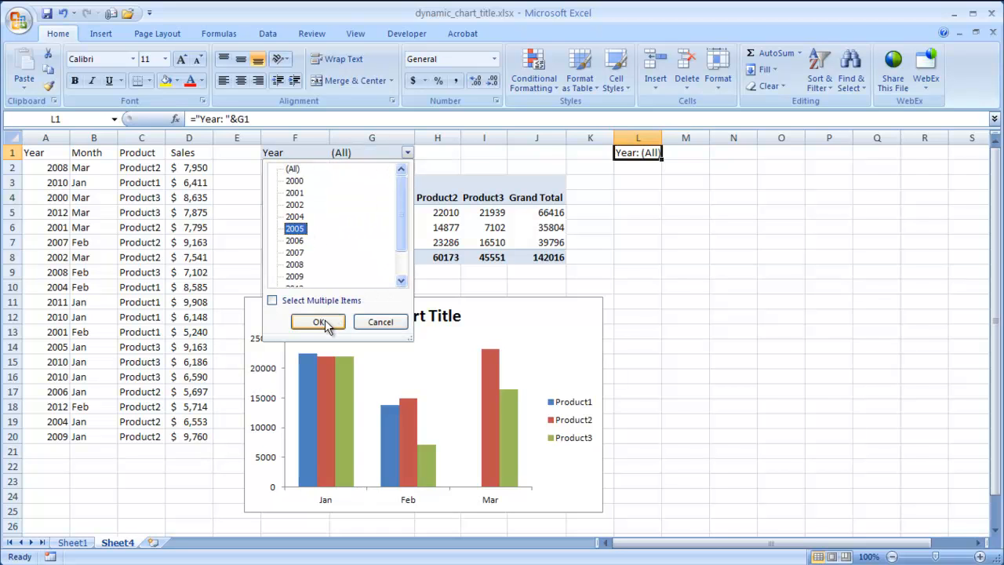
{"action": "left_click", "coordinate": [318, 322]}
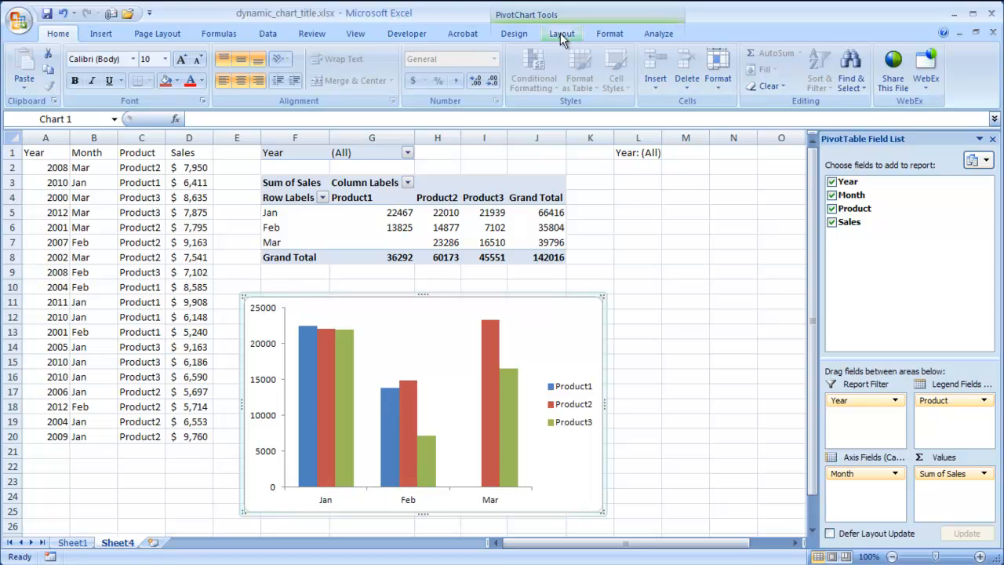
Place a 'Chart Title' above the pivot chart again and enter its text for linking
{"action": "left_click", "coordinate": [561, 33]}
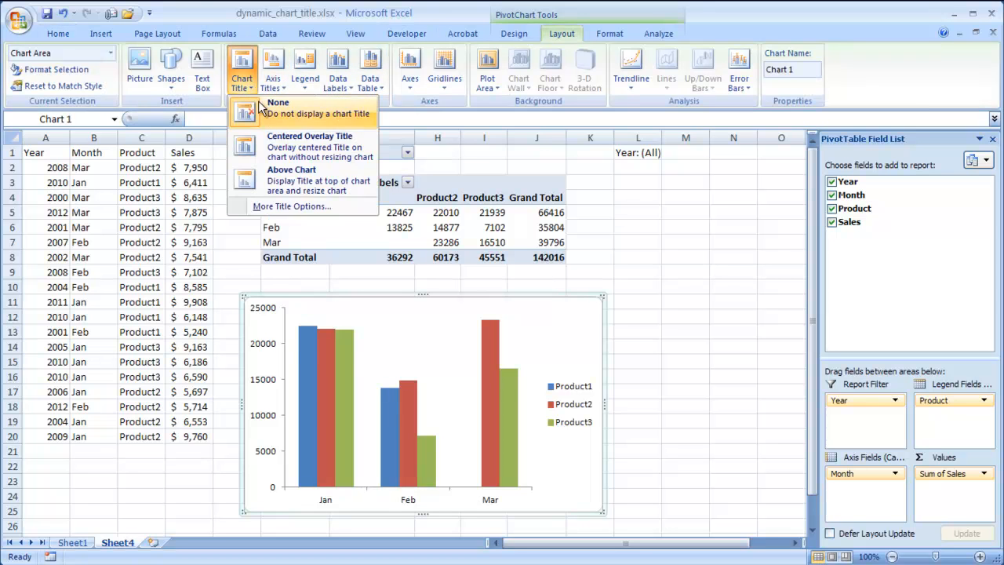
{"action": "left_click", "coordinate": [291, 169]}
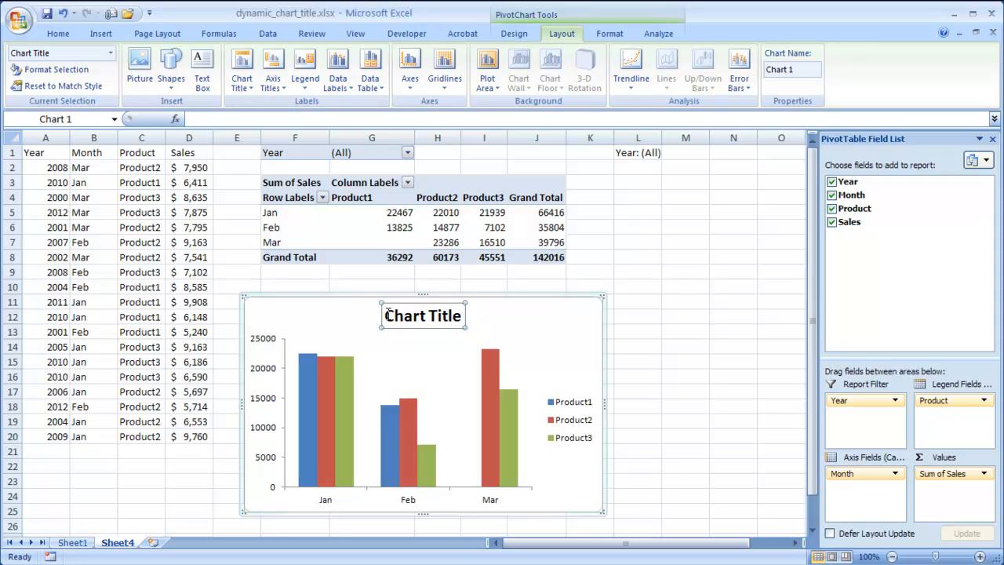
{"action": "left_click", "coordinate": [422, 316]}
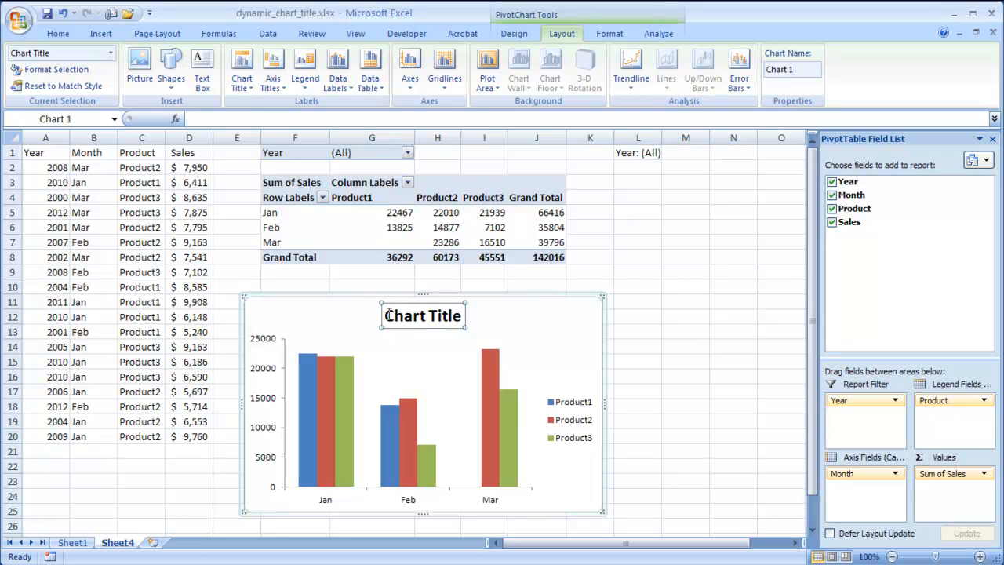
{"action": "left_click", "coordinate": [424, 316]}
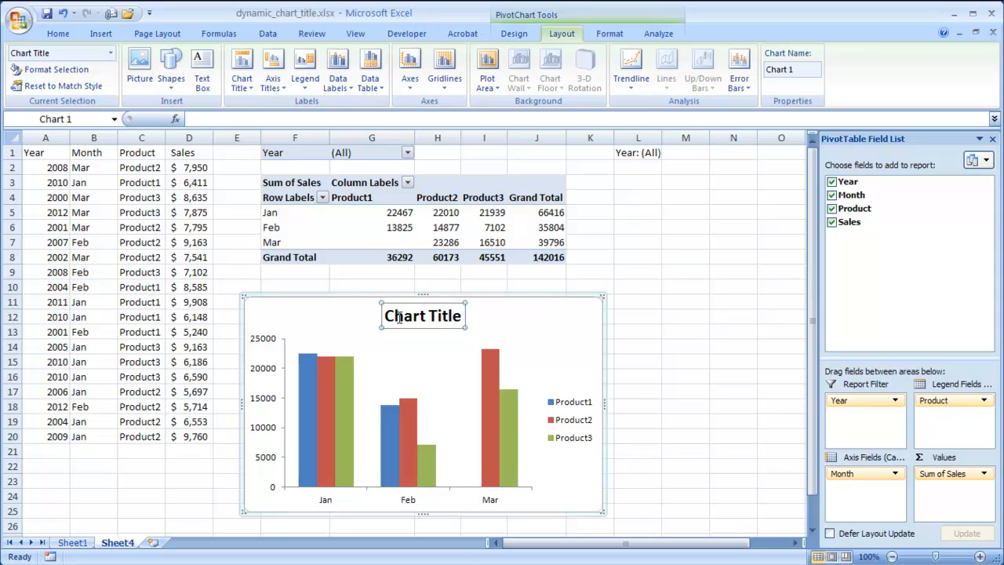
{"action": "left_click", "coordinate": [422, 316]}
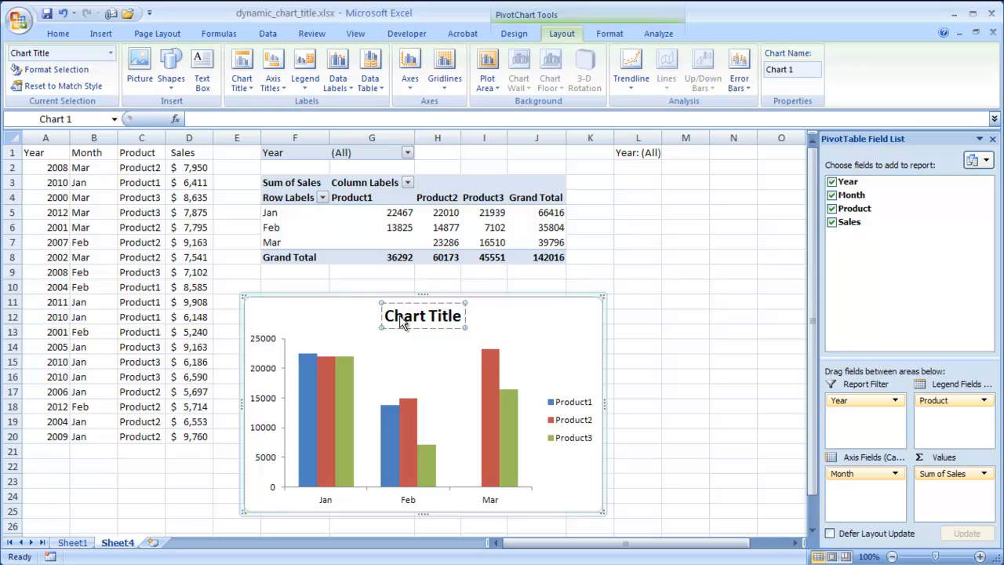
{"action": "mouse_move", "coordinate": [398, 327]}
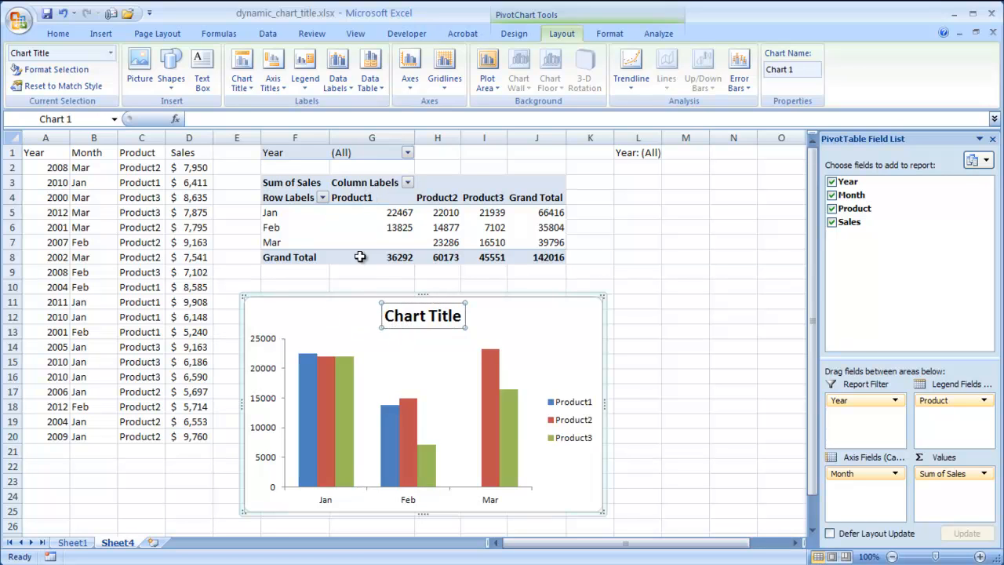
{"action": "mouse_move", "coordinate": [204, 119]}
{"action": "type", "text": "="}
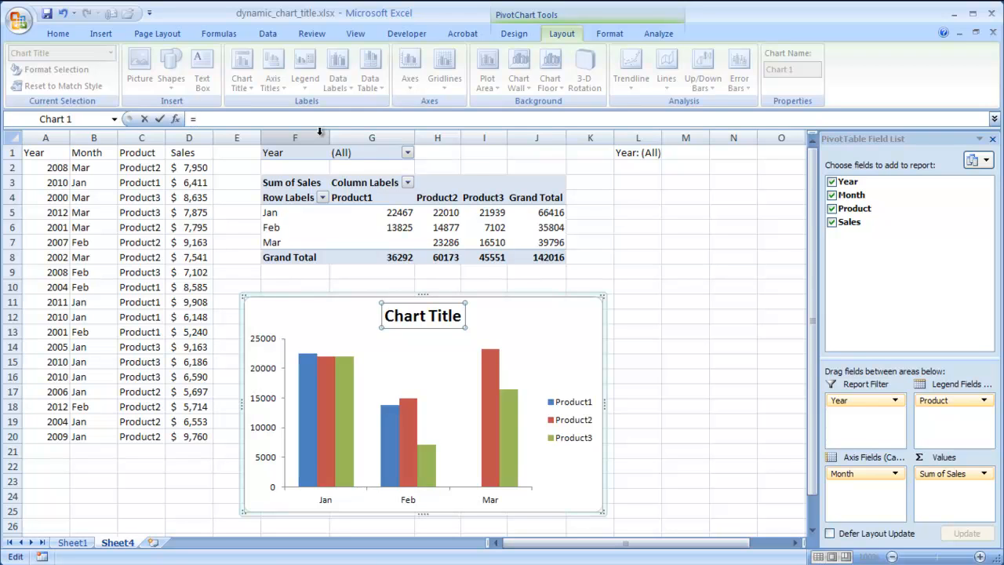
{"action": "left_click", "coordinate": [637, 152]}
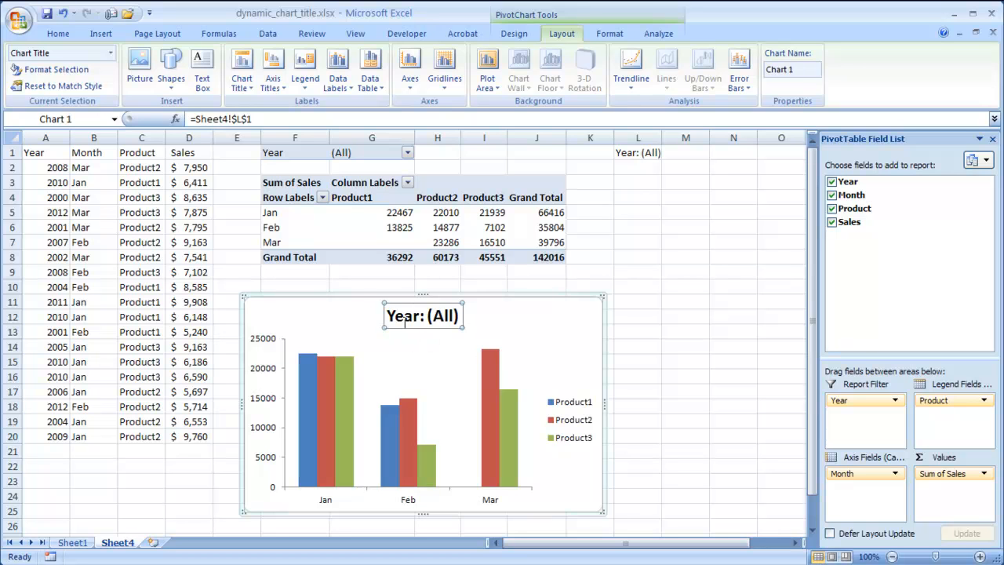
{"action": "left_click", "coordinate": [407, 152]}
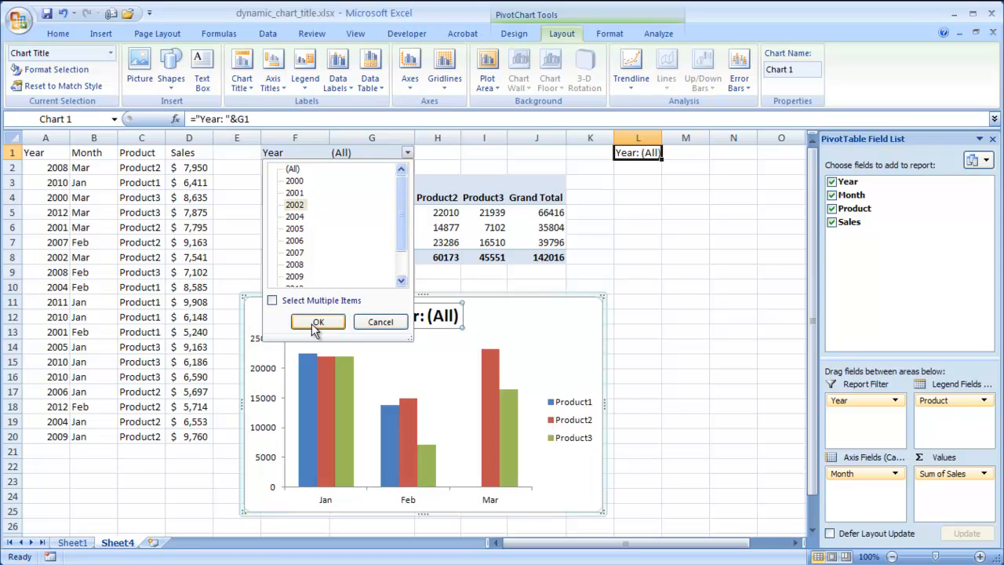
{"action": "left_click", "coordinate": [317, 321]}
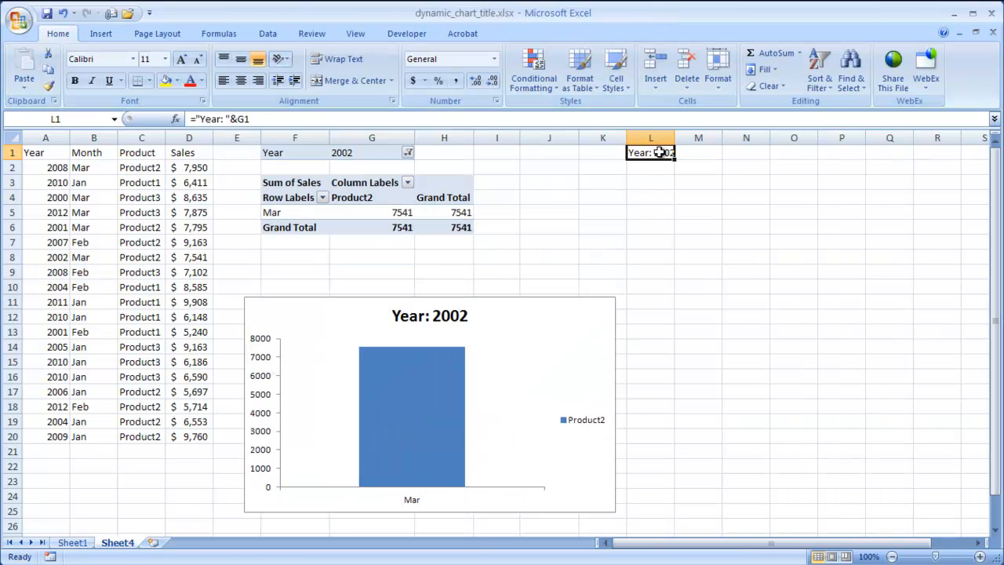
{"action": "mouse_move", "coordinate": [430, 321]}
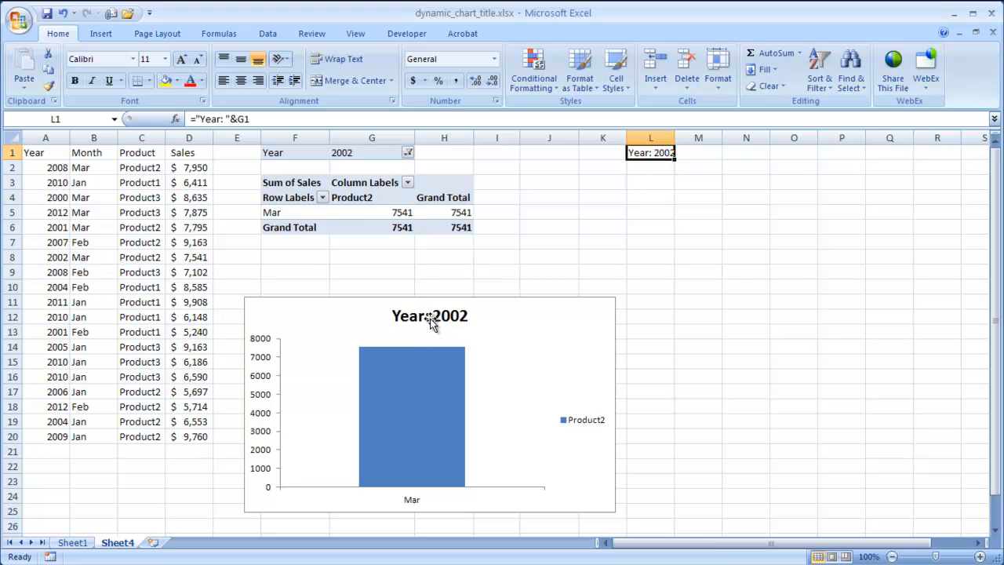
{"action": "left_click", "coordinate": [408, 152]}
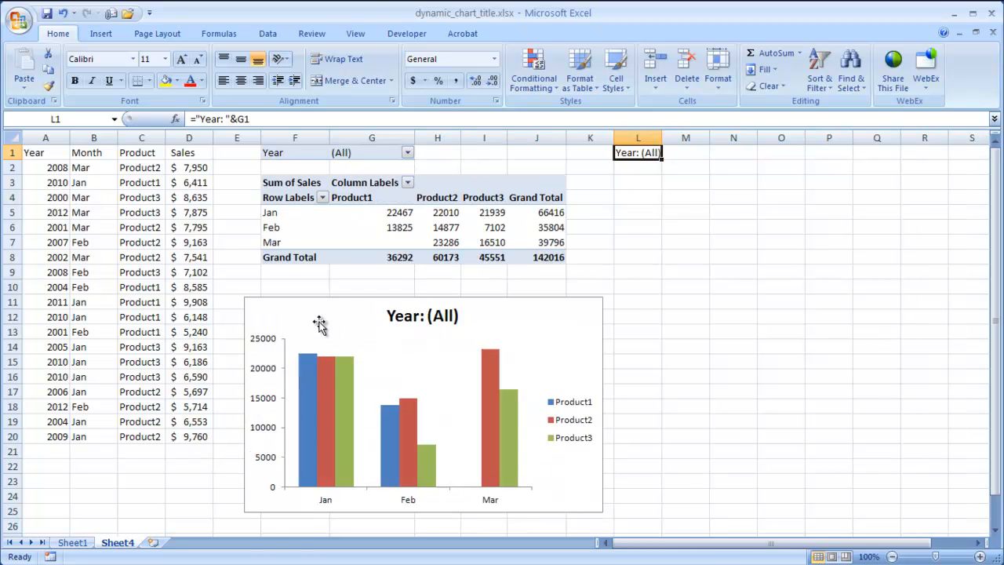
{"action": "mouse_move", "coordinate": [463, 323]}
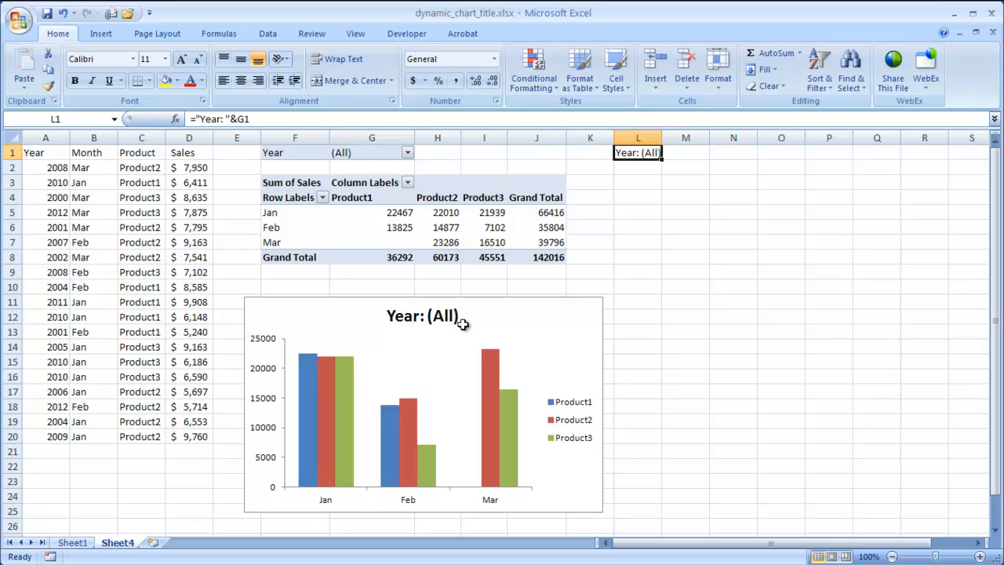
{"action": "mouse_move", "coordinate": [518, 317]}
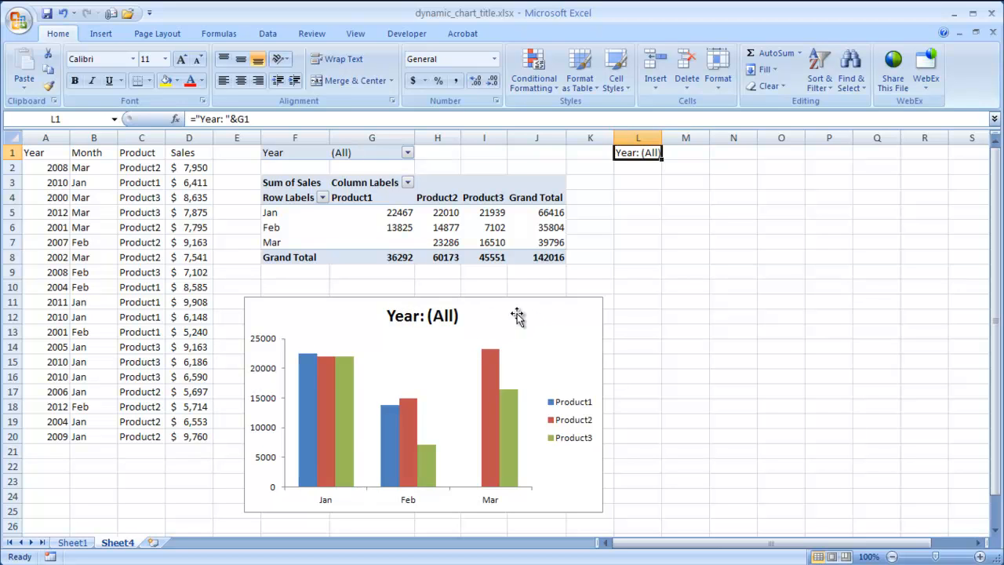
{"action": "mouse_move", "coordinate": [526, 320]}
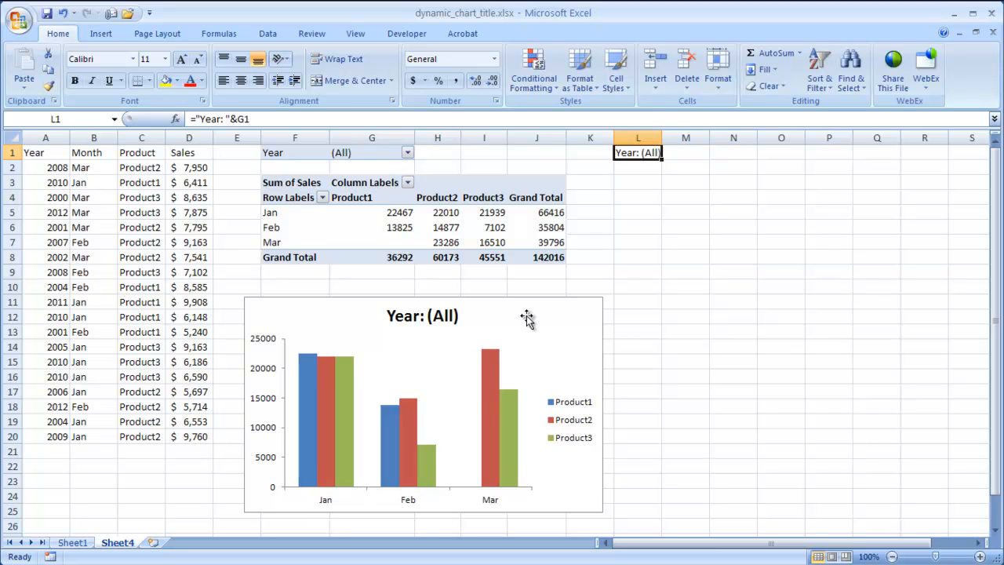
{"action": "mouse_move", "coordinate": [510, 321]}
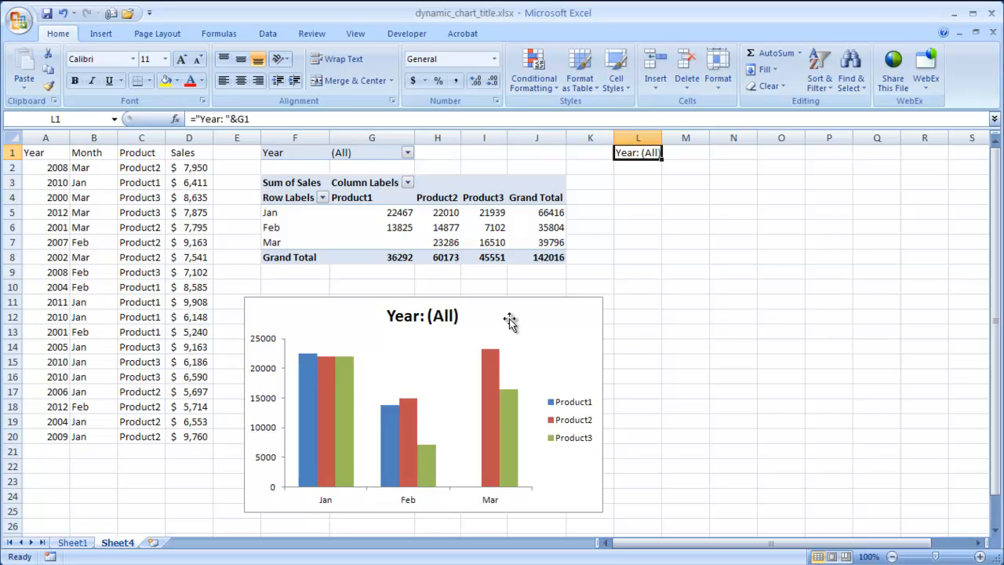
{"action": "mouse_move", "coordinate": [420, 321]}
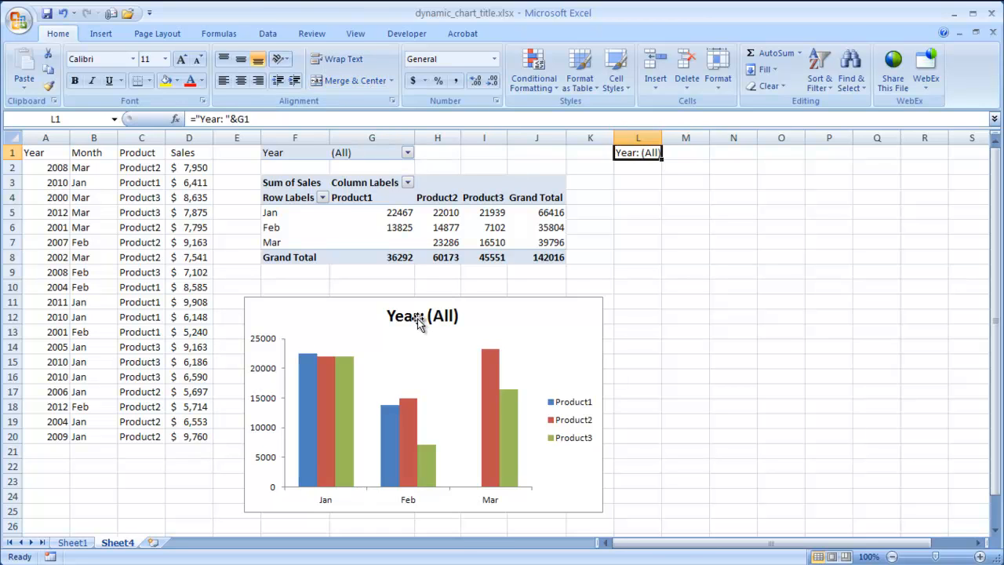
Replace the linked Year: (All) chart title with the text Products Sales
{"action": "left_click", "coordinate": [422, 315]}
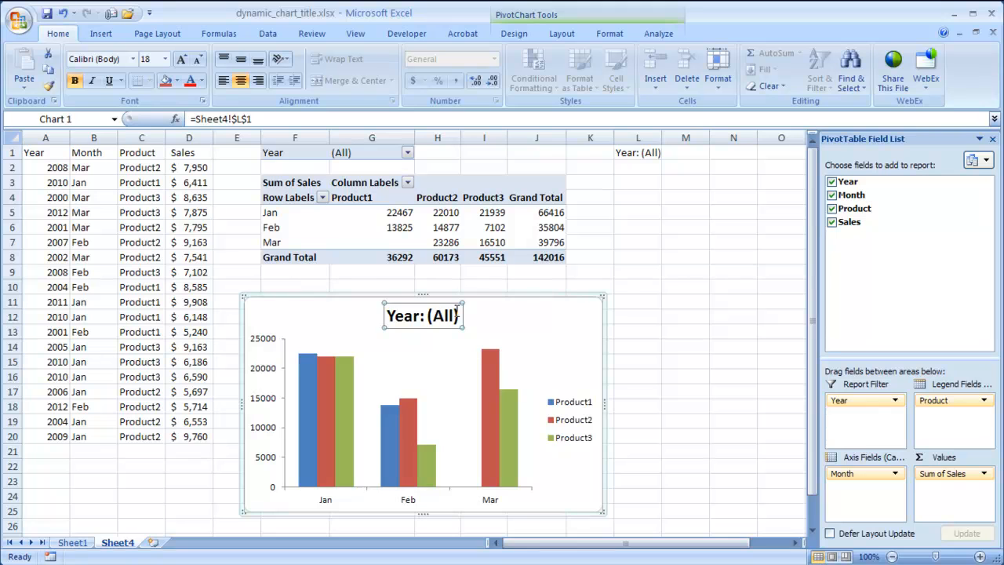
{"action": "left_click", "coordinate": [422, 315]}
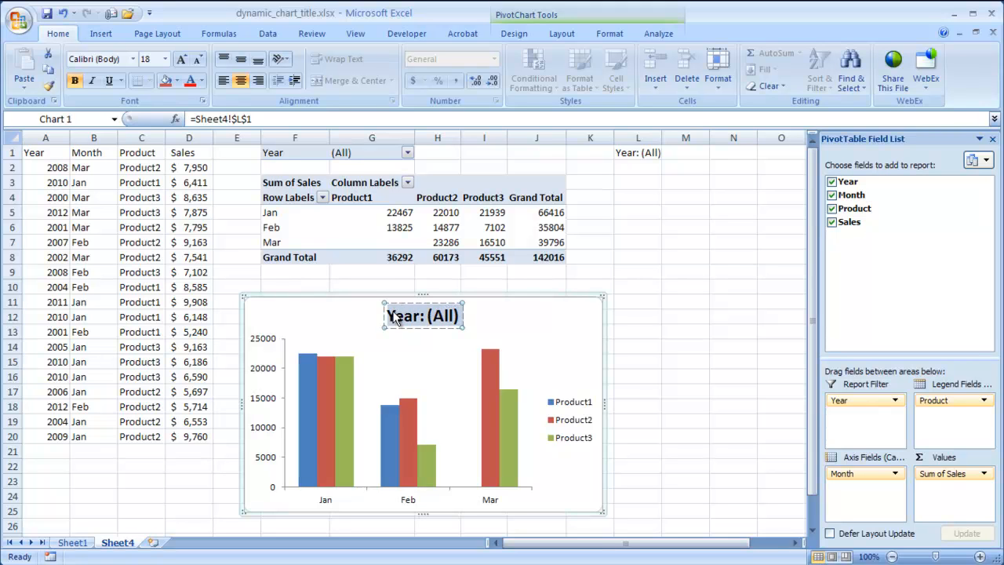
{"action": "type", "text": "Products Sales"}
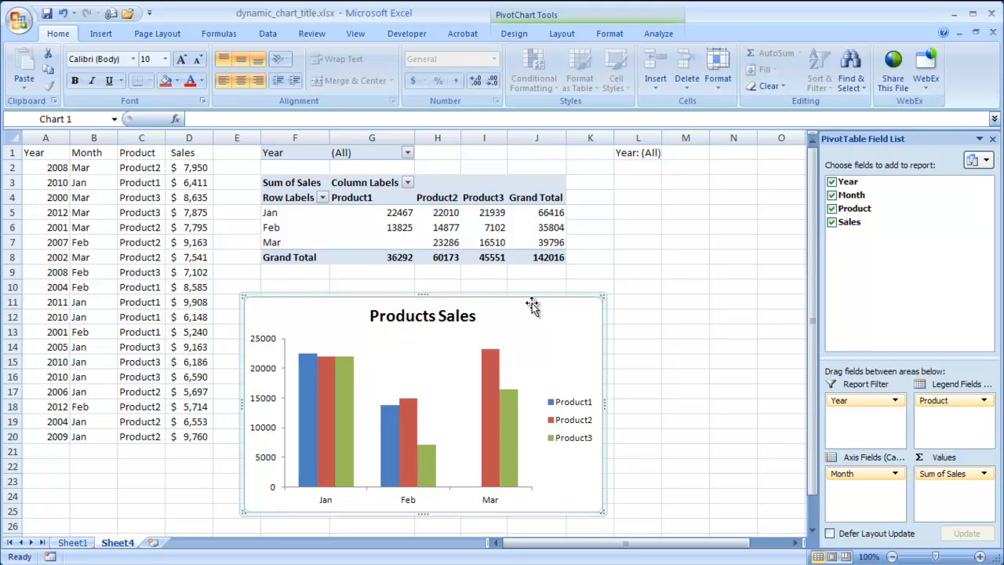
{"action": "mouse_move", "coordinate": [521, 324]}
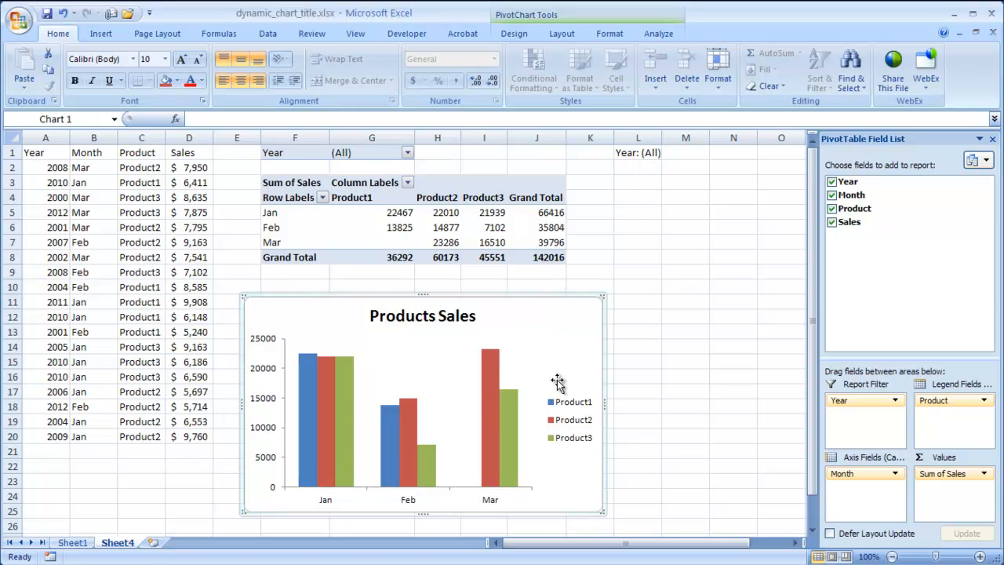
{"action": "mouse_move", "coordinate": [520, 311]}
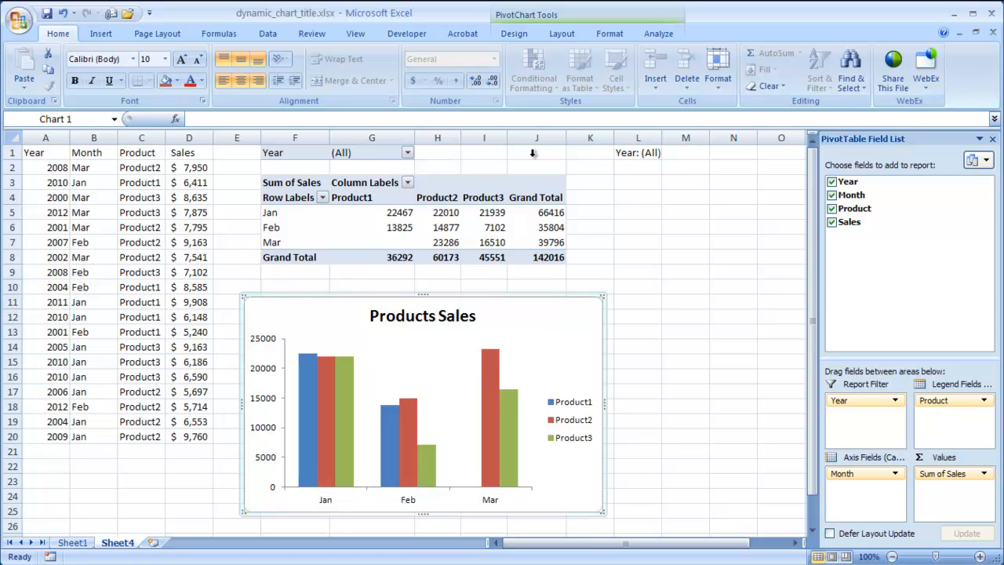
Draw a text box at the chart's upper right linked to =Sheet4!$L$1, showing Year: (All)
{"action": "left_click", "coordinate": [101, 33]}
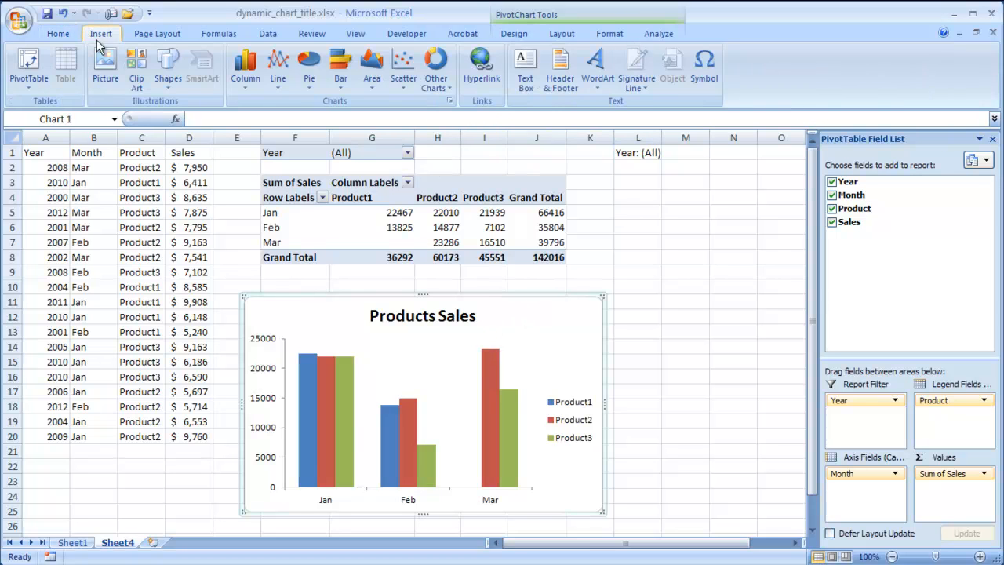
{"action": "left_click", "coordinate": [524, 66]}
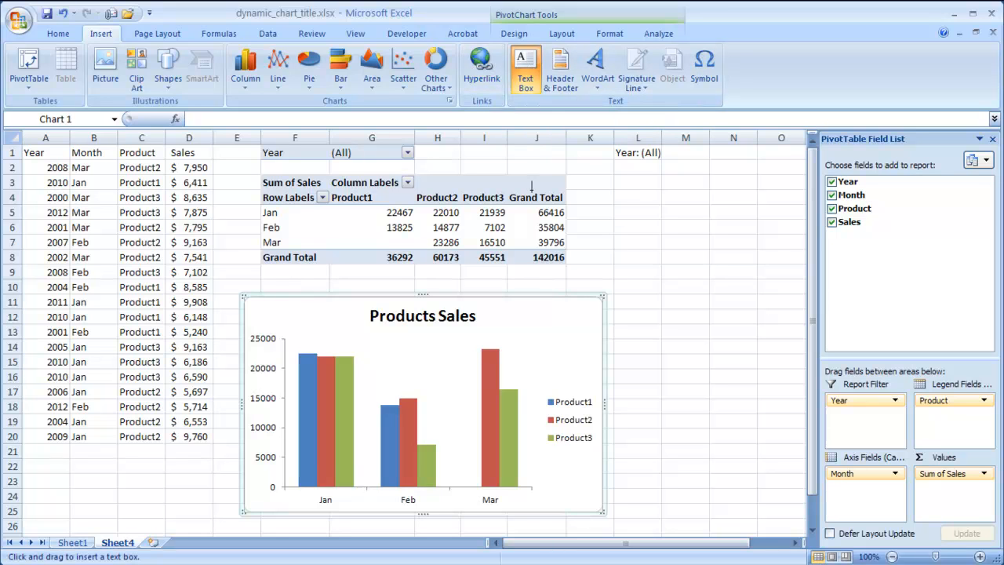
{"action": "mouse_move", "coordinate": [570, 329]}
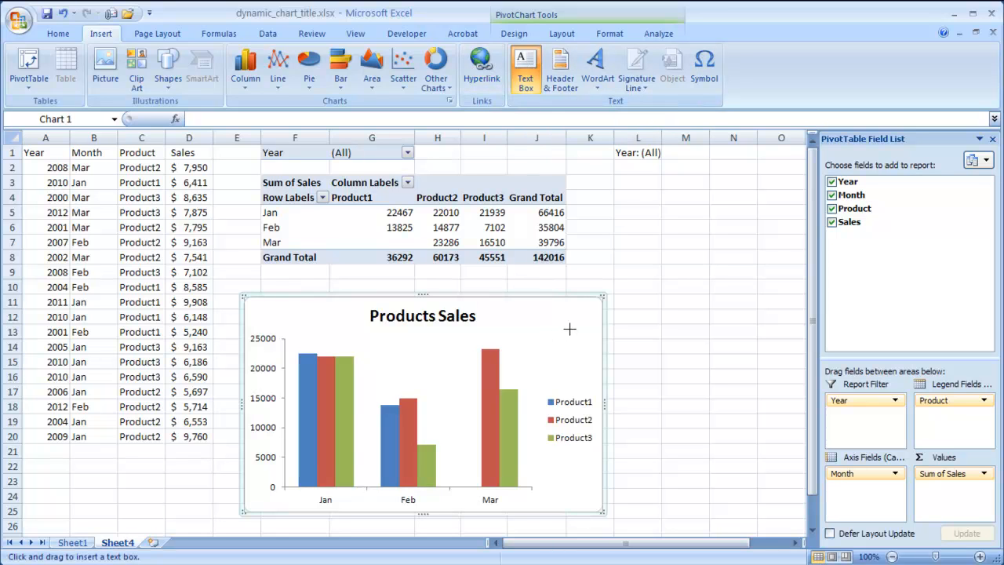
{"action": "mouse_move", "coordinate": [591, 329]}
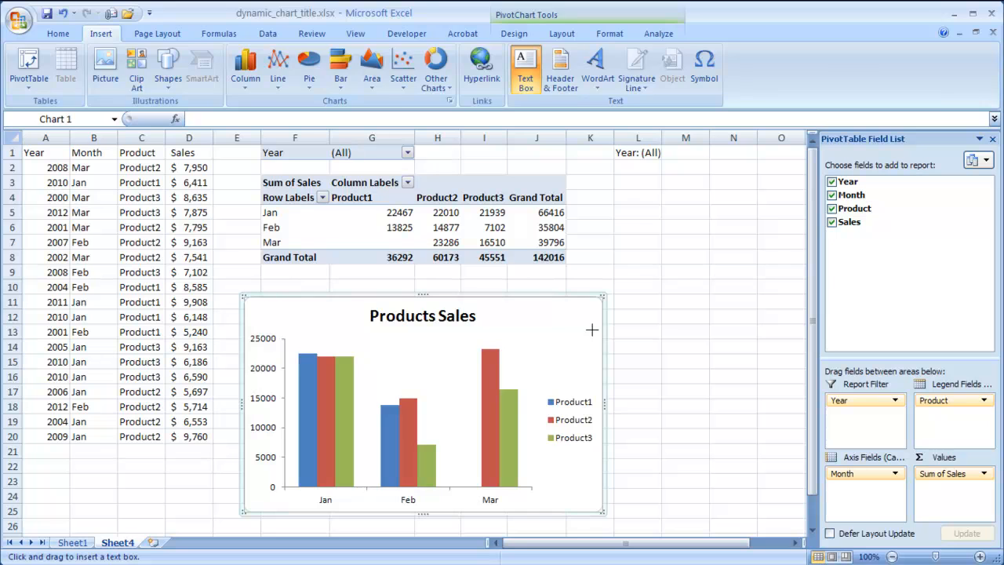
{"action": "left_click", "coordinate": [524, 63]}
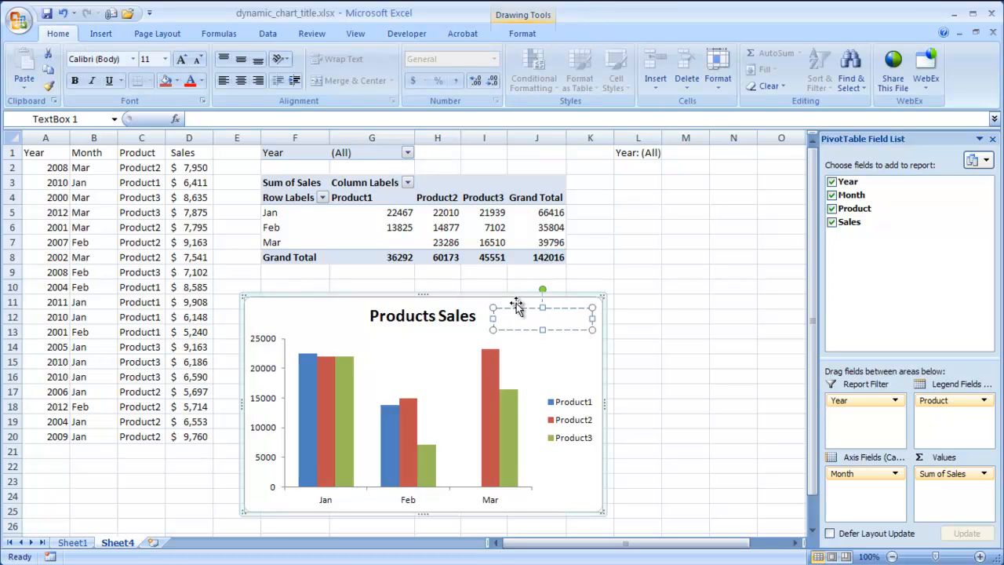
{"action": "mouse_move", "coordinate": [211, 118]}
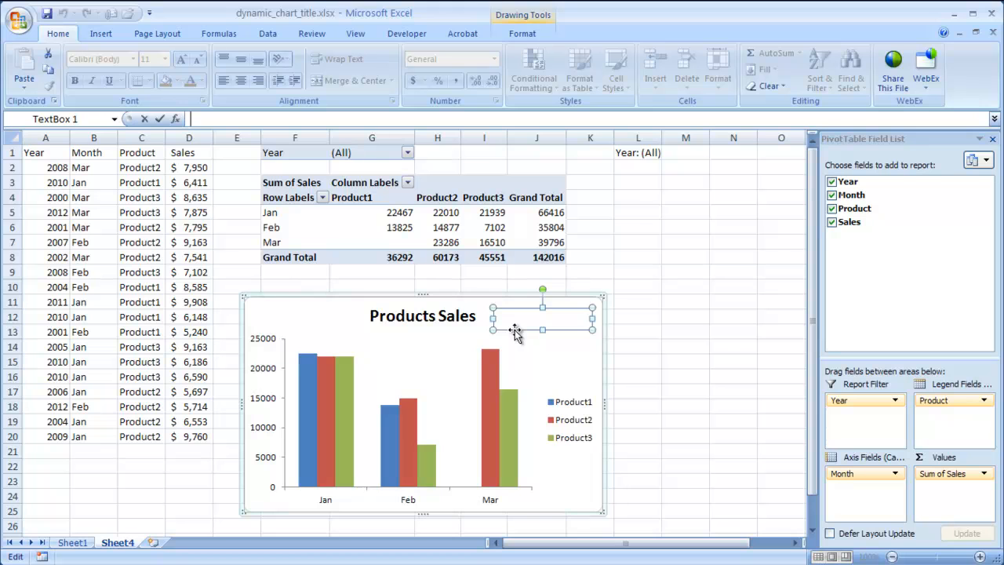
{"action": "mouse_move", "coordinate": [483, 147]}
{"action": "type", "text": "=Sheet4!$L$1"}
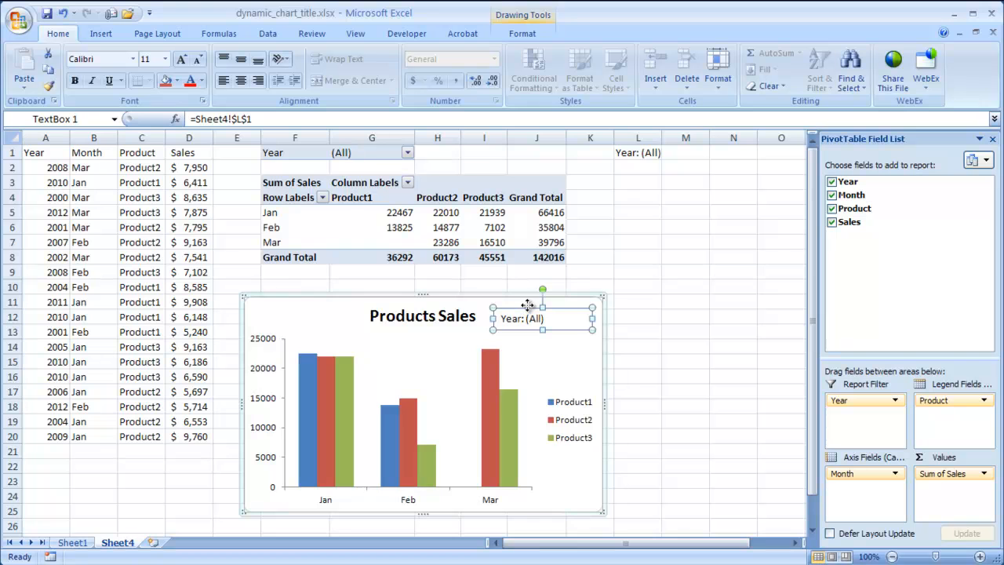
{"action": "left_click", "coordinate": [408, 152]}
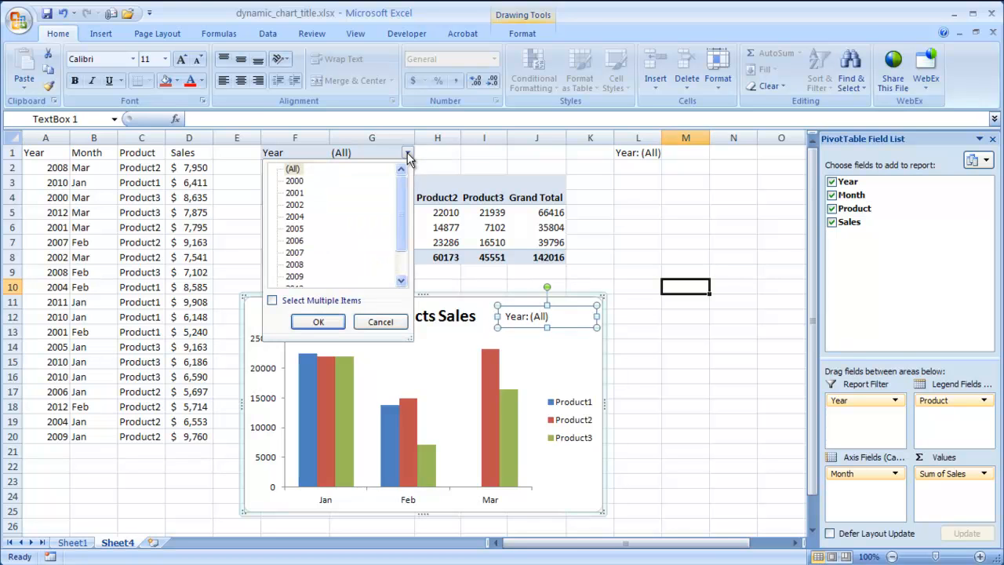
{"action": "left_click", "coordinate": [317, 322]}
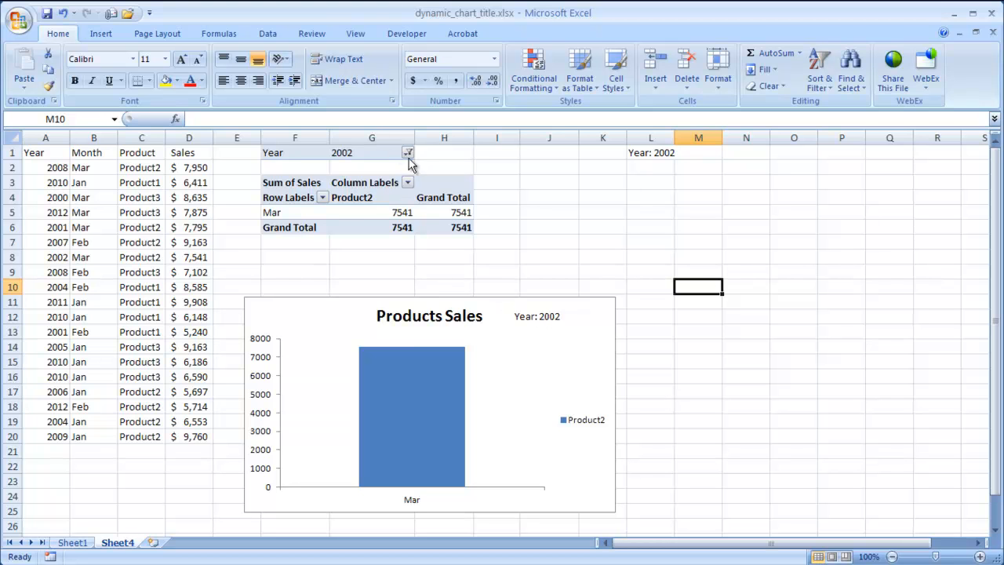
{"action": "left_click", "coordinate": [408, 152]}
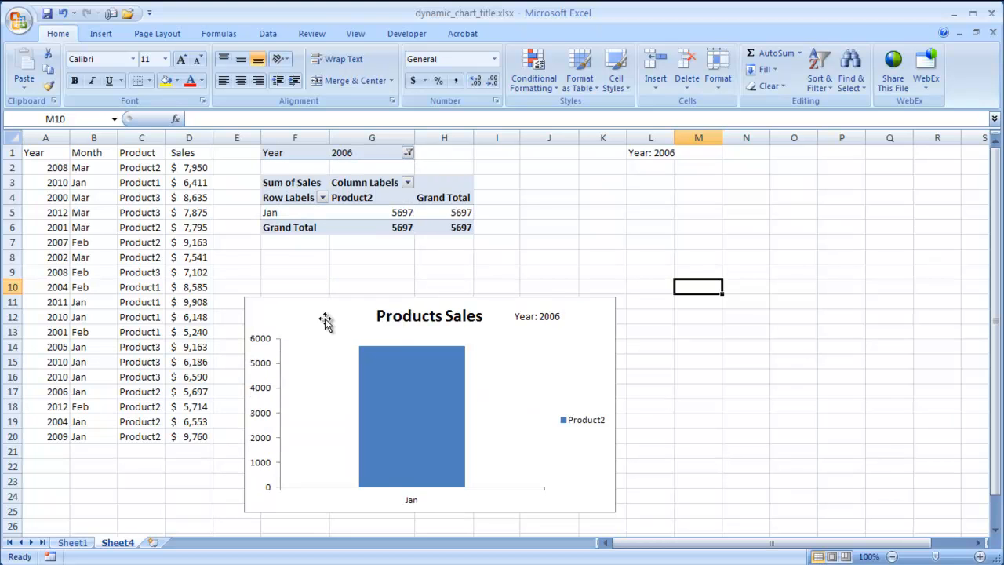
{"action": "left_click", "coordinate": [408, 152]}
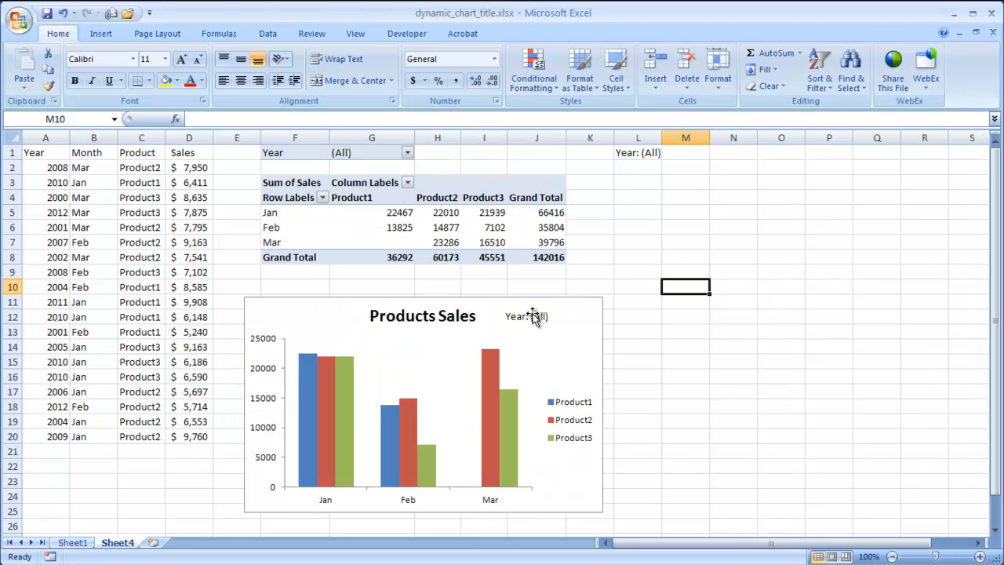
{"action": "left_click", "coordinate": [526, 316]}
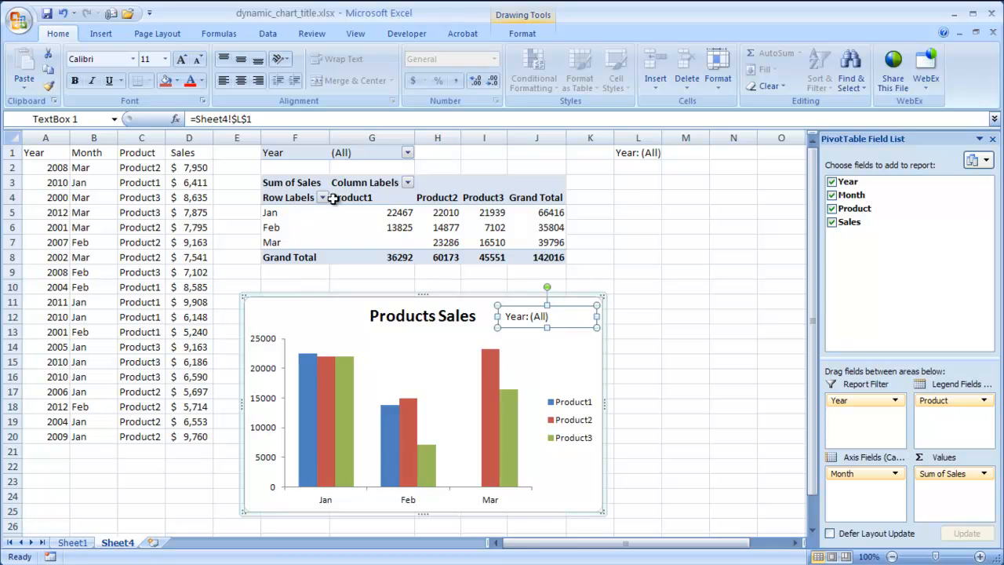
{"action": "mouse_move", "coordinate": [625, 360]}
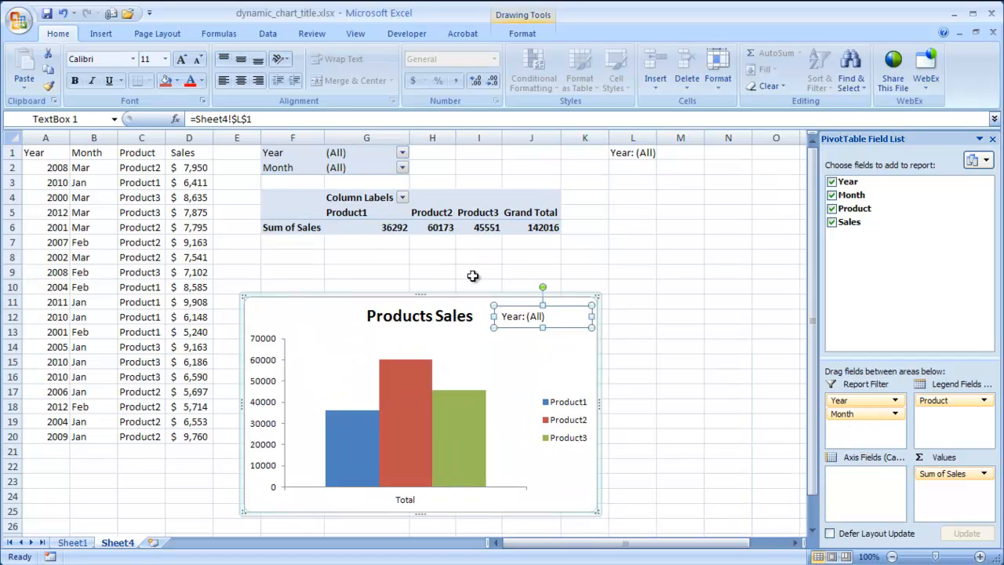
{"action": "mouse_move", "coordinate": [565, 170]}
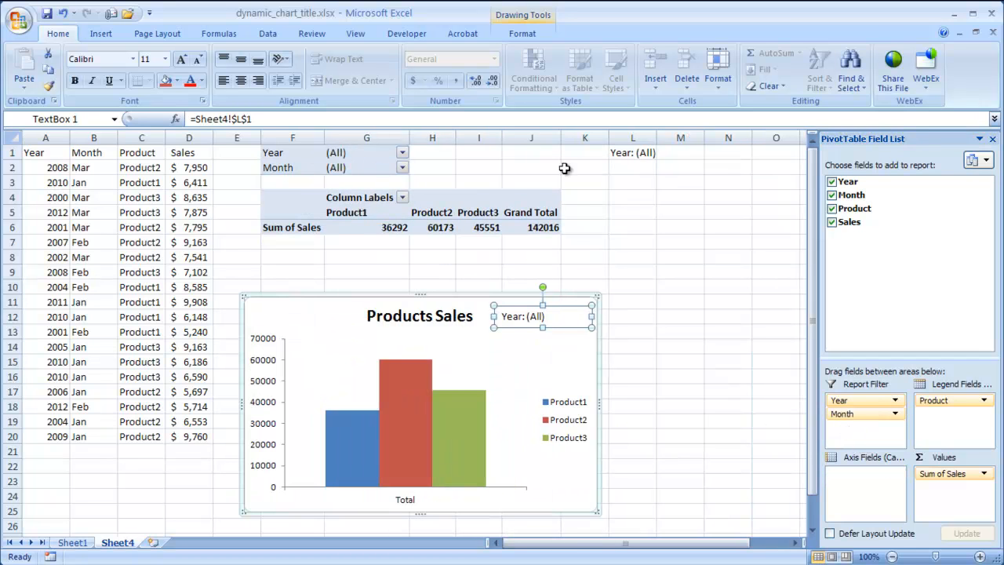
Try Feb in the new Month report filter, then reset the filter
{"action": "left_click", "coordinate": [402, 166]}
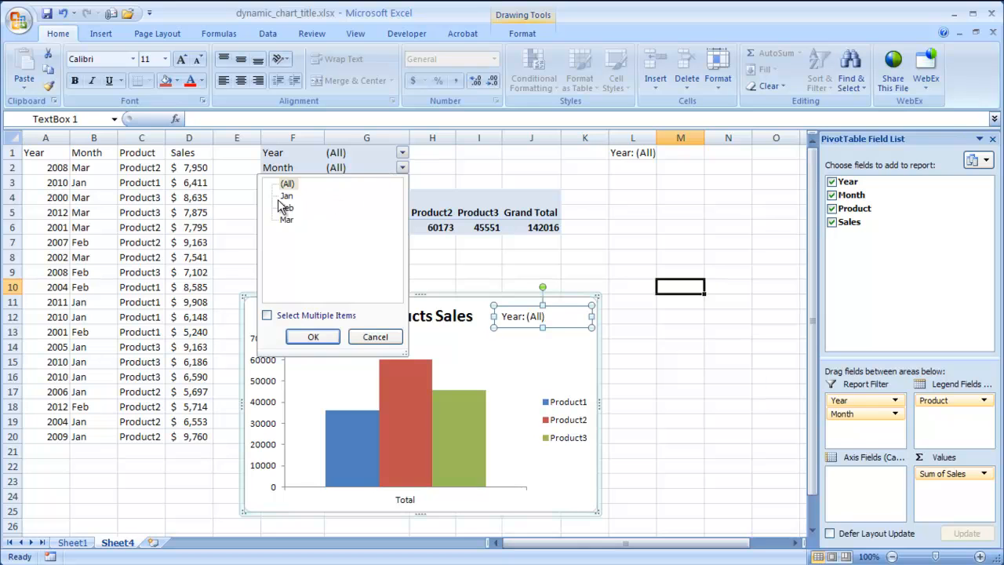
{"action": "left_click", "coordinate": [313, 336]}
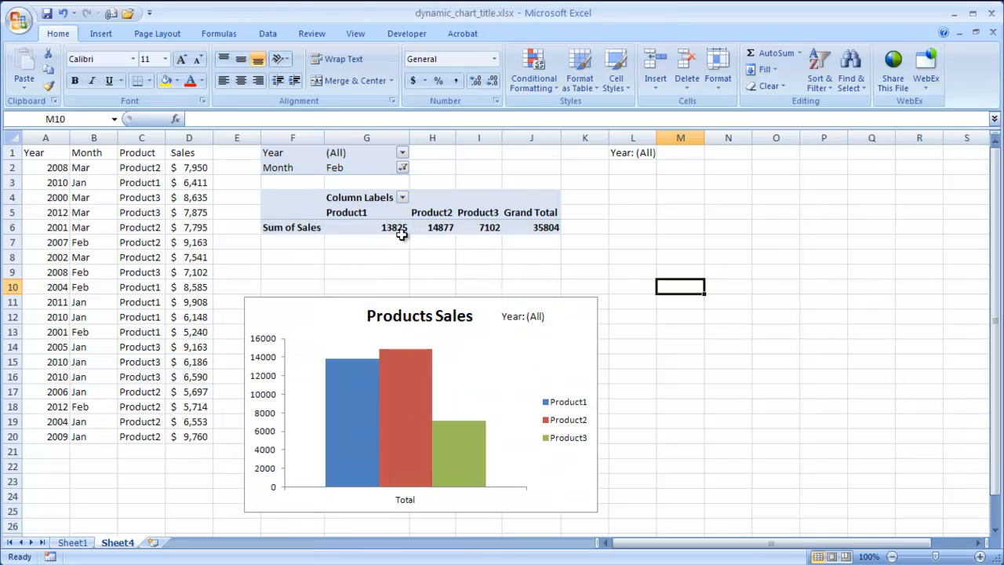
{"action": "left_click", "coordinate": [401, 166]}
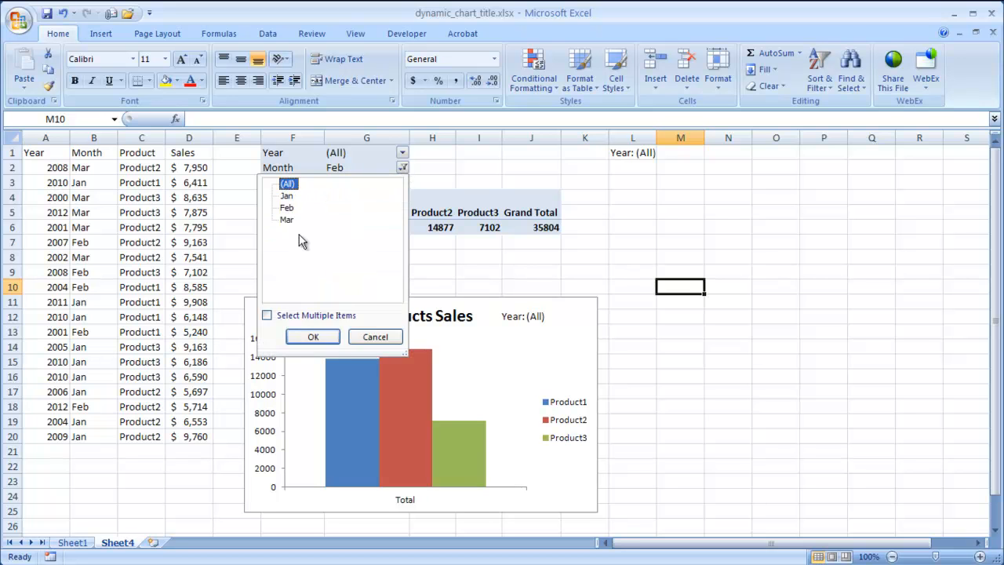
{"action": "left_click", "coordinate": [313, 336]}
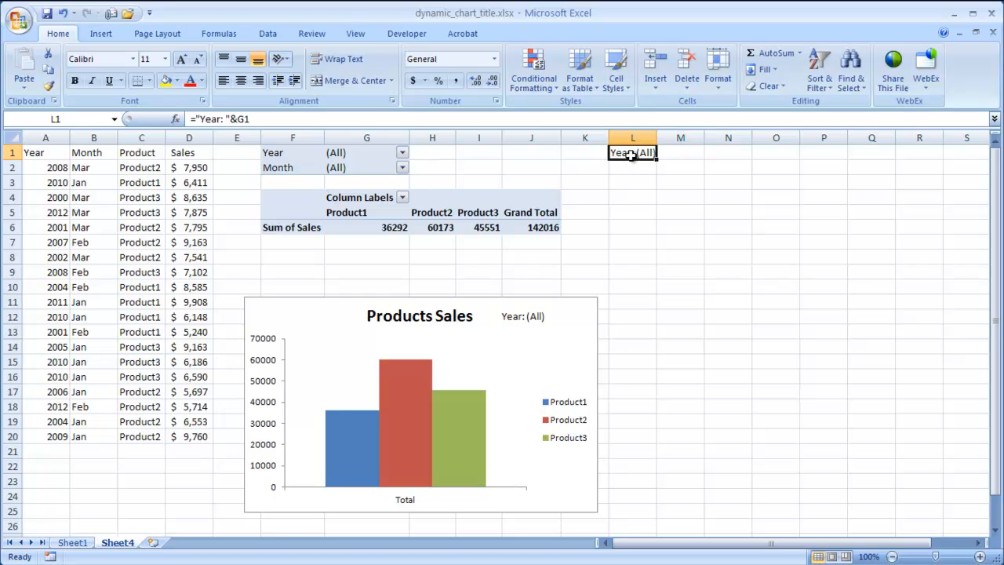
{"action": "mouse_move", "coordinate": [254, 119]}
{"action": "type", "text": "&\""}
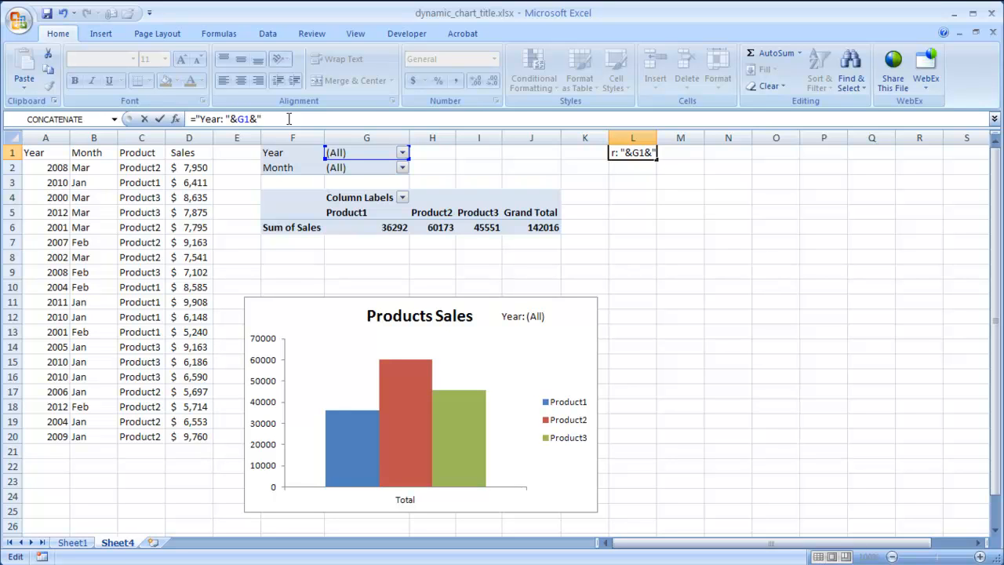
Extend L1 to ="Year: "&G1&"Month: "&G2 and check the linked chart text box
{"action": "type", "text": "&Month"}
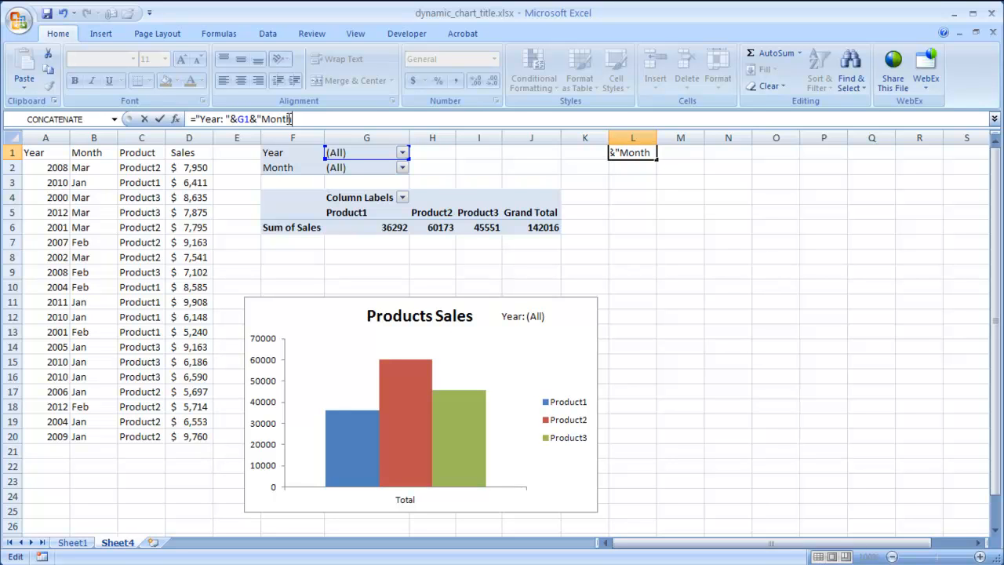
{"action": "type", "text": ":"}
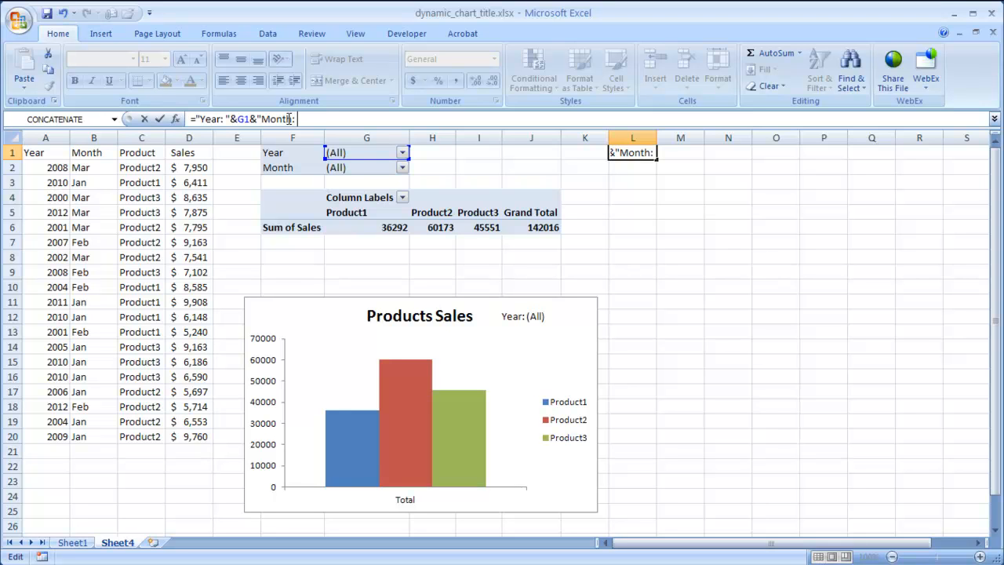
{"action": "type", "text": "\""}
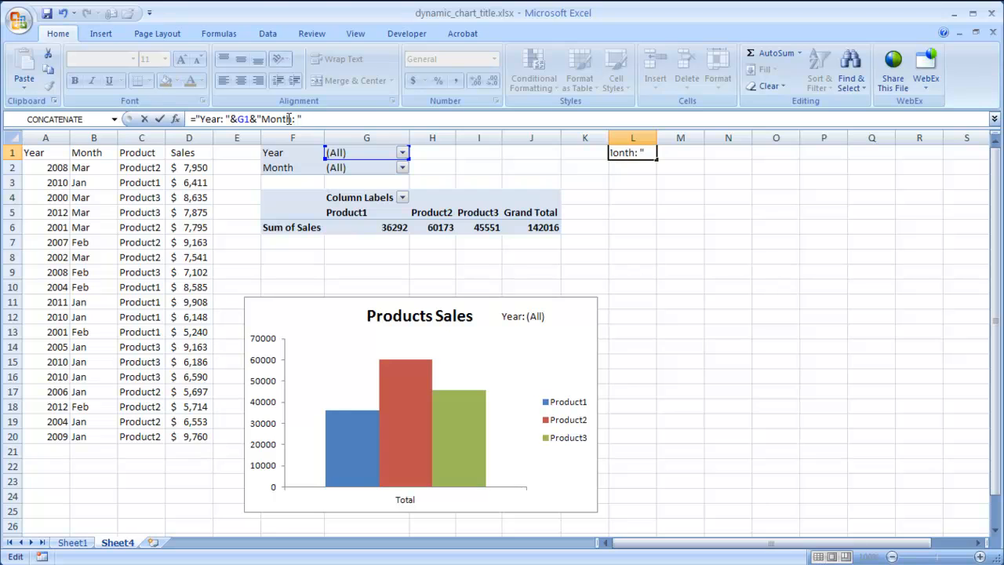
{"action": "type", "text": "&"}
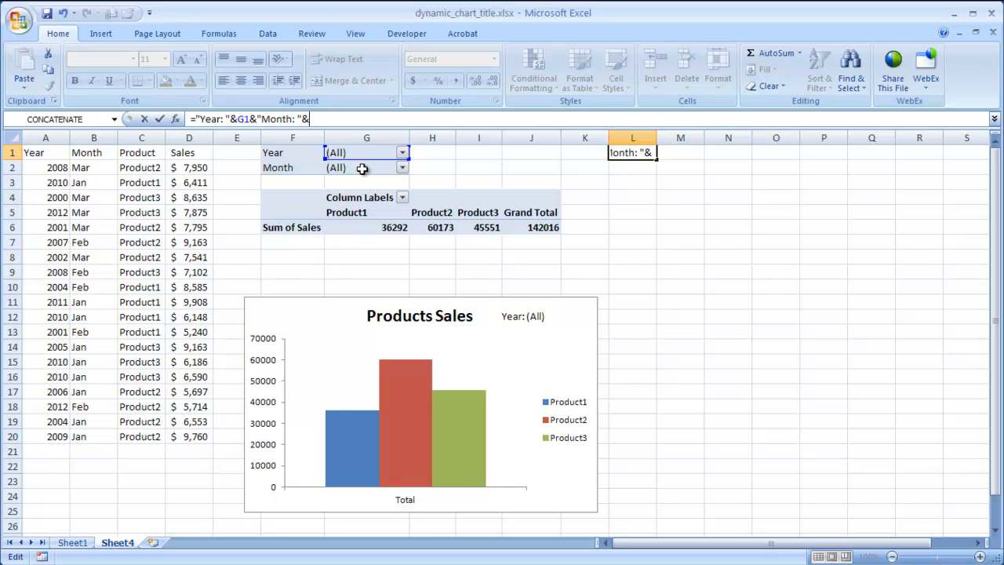
{"action": "left_click", "coordinate": [367, 166]}
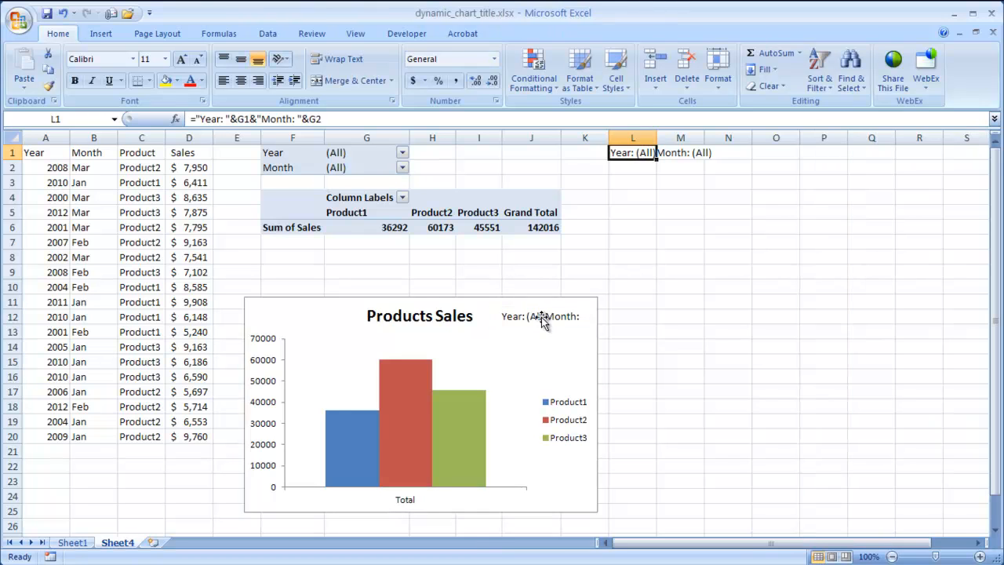
{"action": "left_click", "coordinate": [542, 317]}
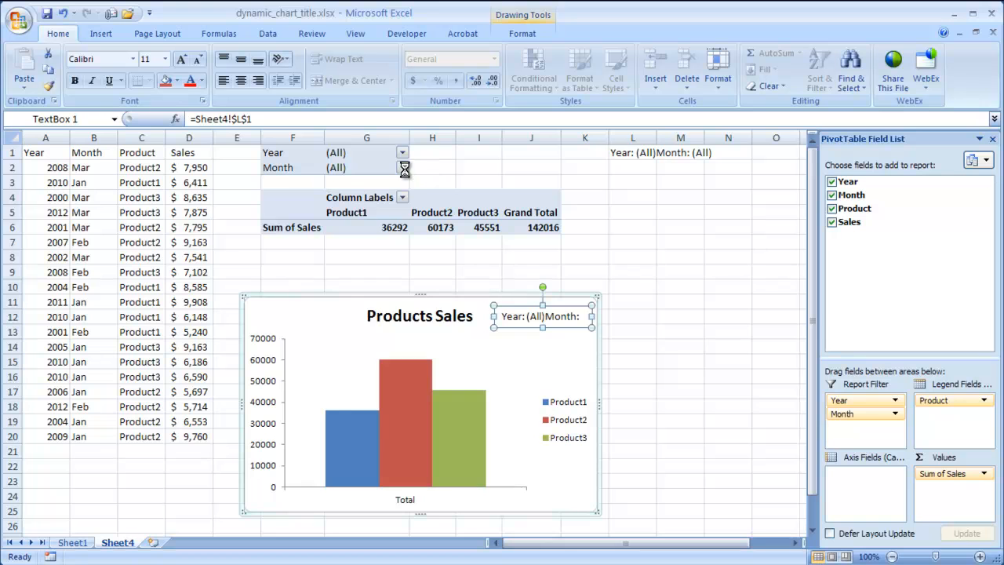
Set Month to Feb and Year to 2001 so the label reads "Year: 2001Month: Feb"
{"action": "left_click", "coordinate": [402, 166]}
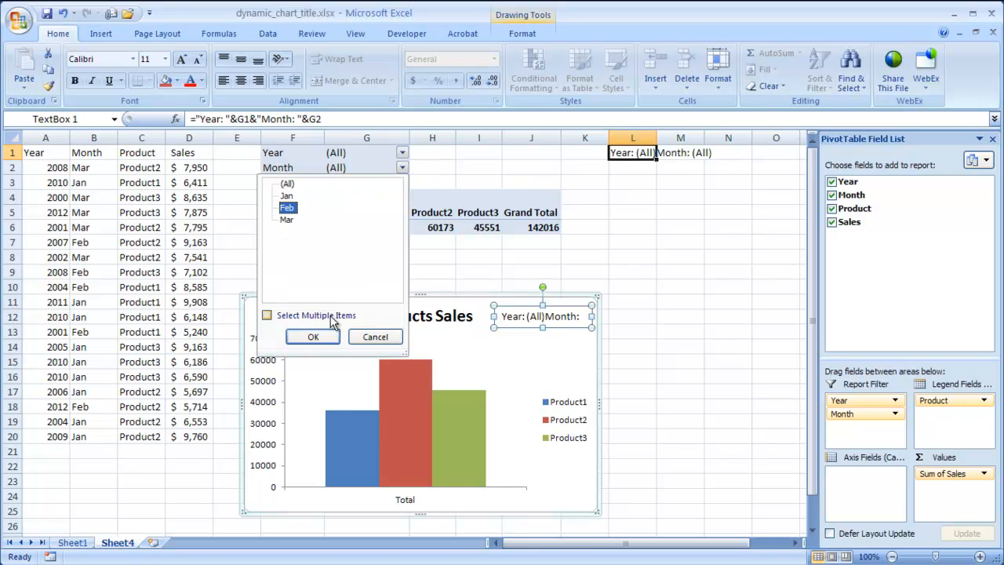
{"action": "left_click", "coordinate": [312, 336]}
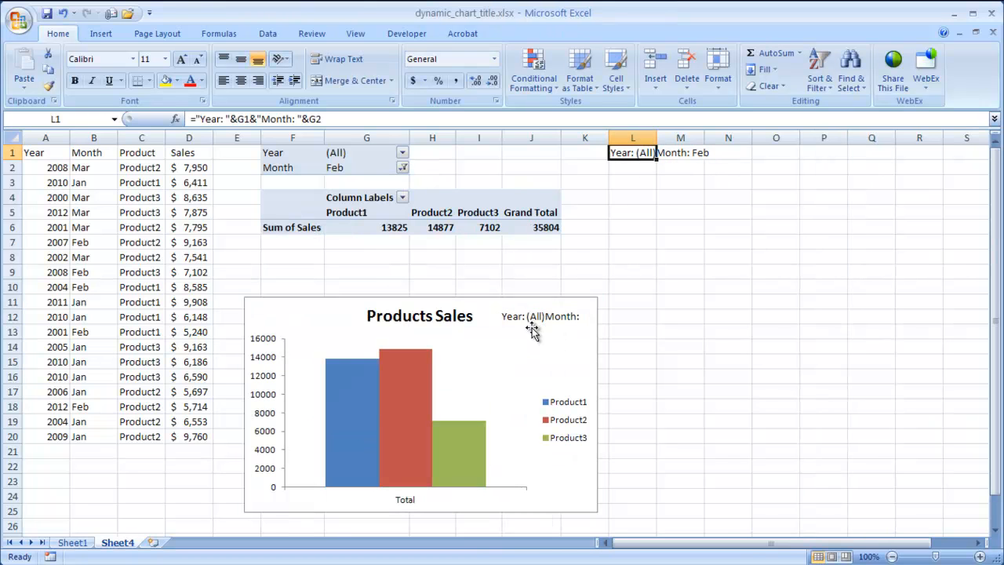
{"action": "left_click", "coordinate": [540, 317]}
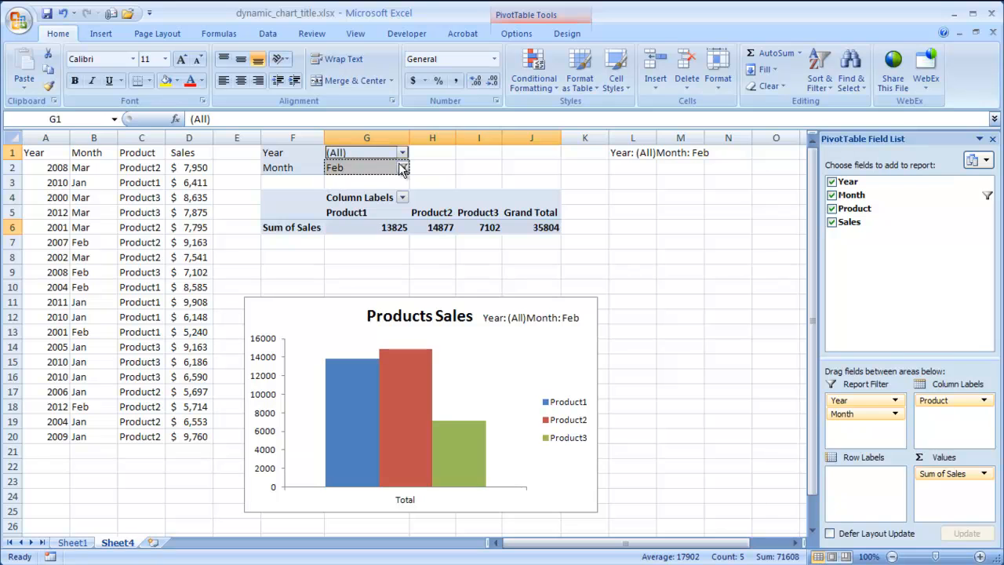
{"action": "left_click", "coordinate": [402, 152]}
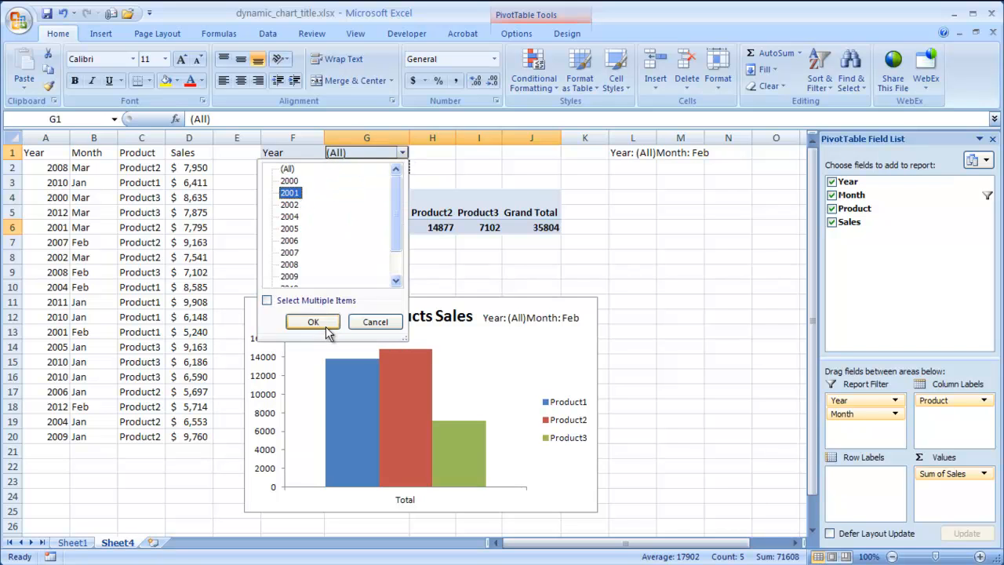
{"action": "left_click", "coordinate": [314, 321]}
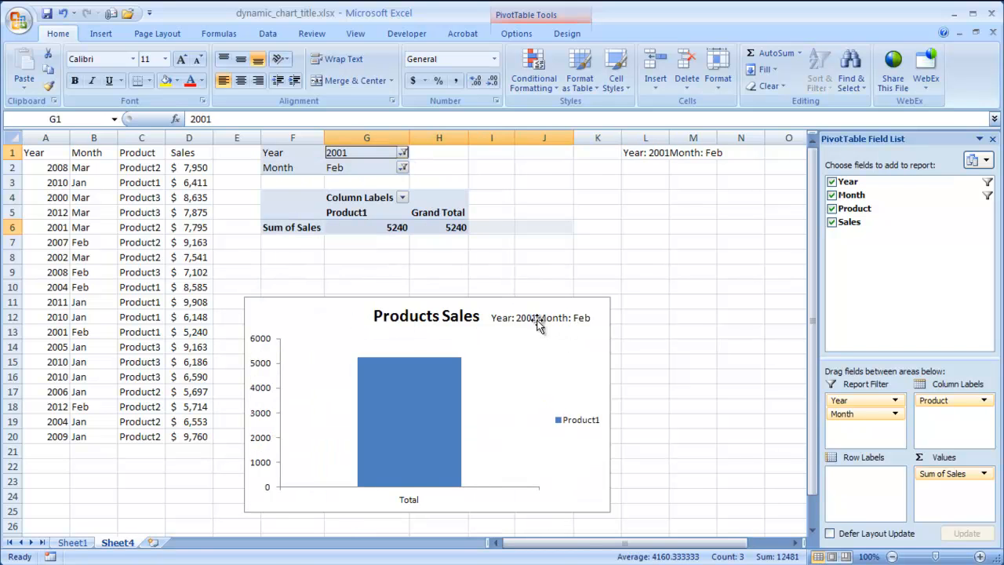
{"action": "mouse_move", "coordinate": [539, 324]}
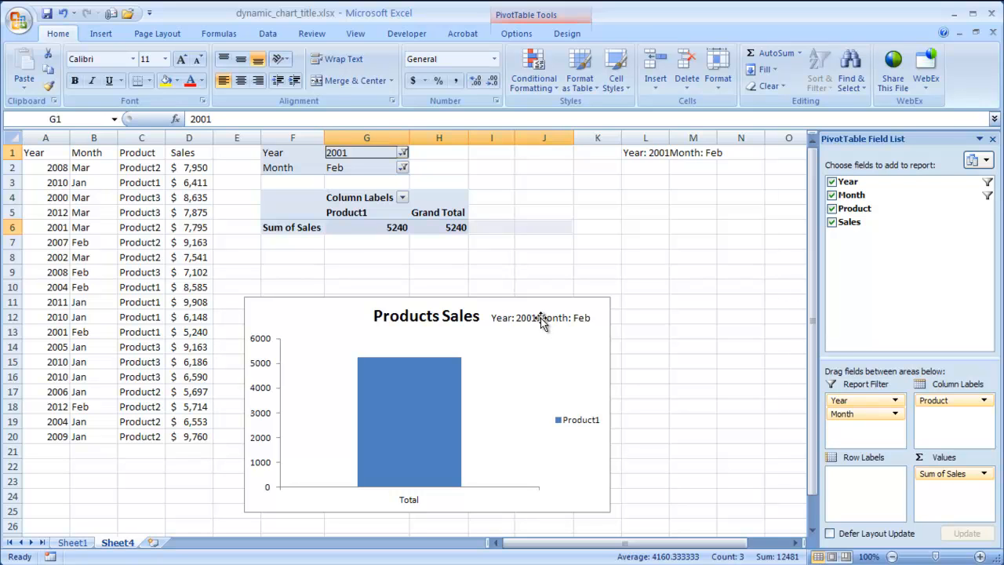
{"action": "mouse_move", "coordinate": [549, 301]}
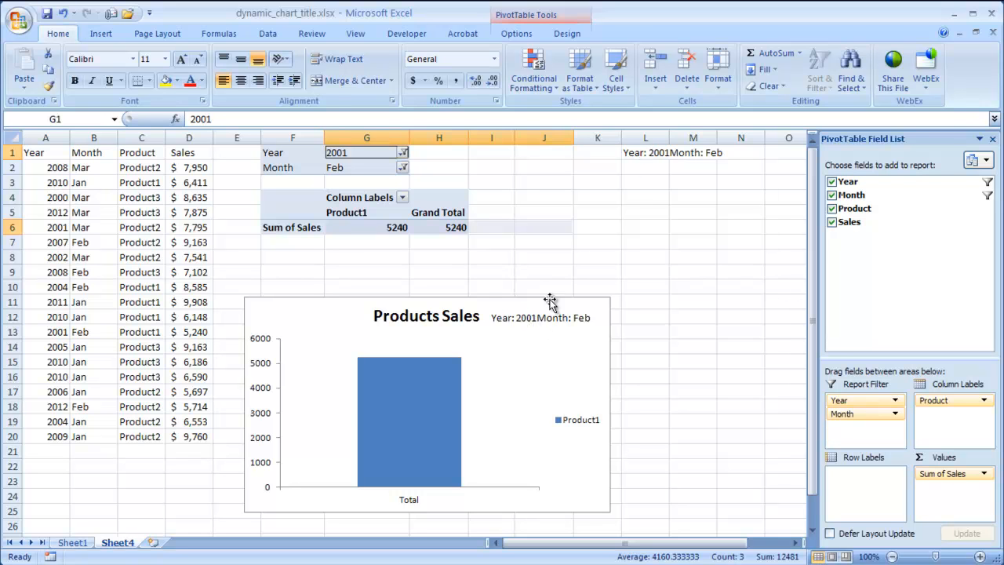
{"action": "mouse_move", "coordinate": [656, 152]}
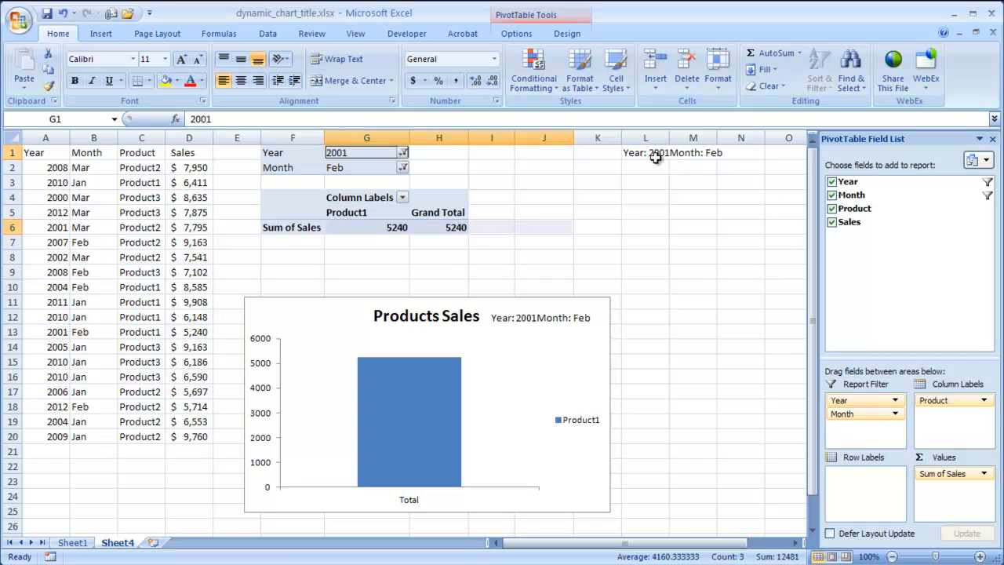
{"action": "left_click", "coordinate": [645, 152]}
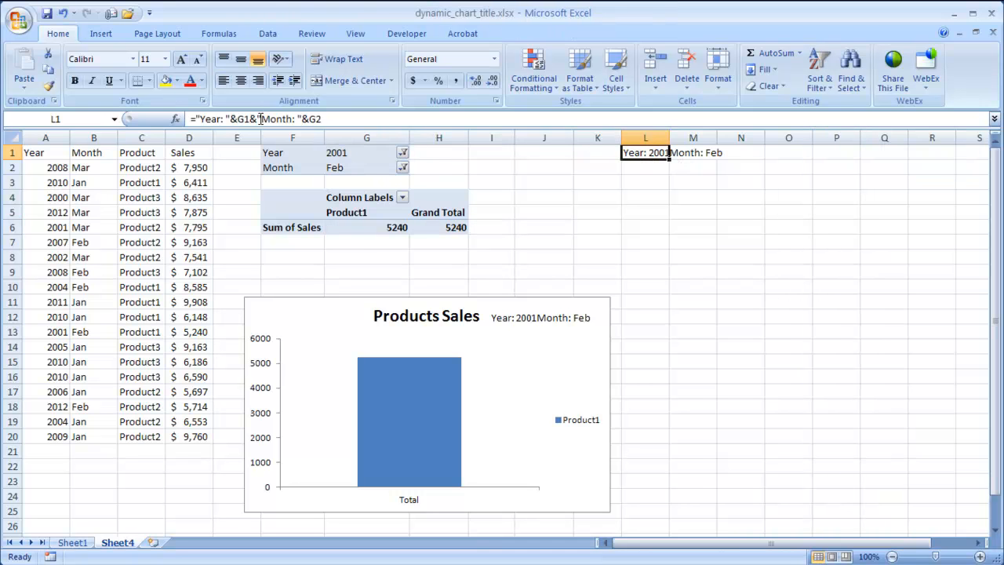
{"action": "mouse_move", "coordinate": [282, 119]}
{"action": "type", "text": " | "}
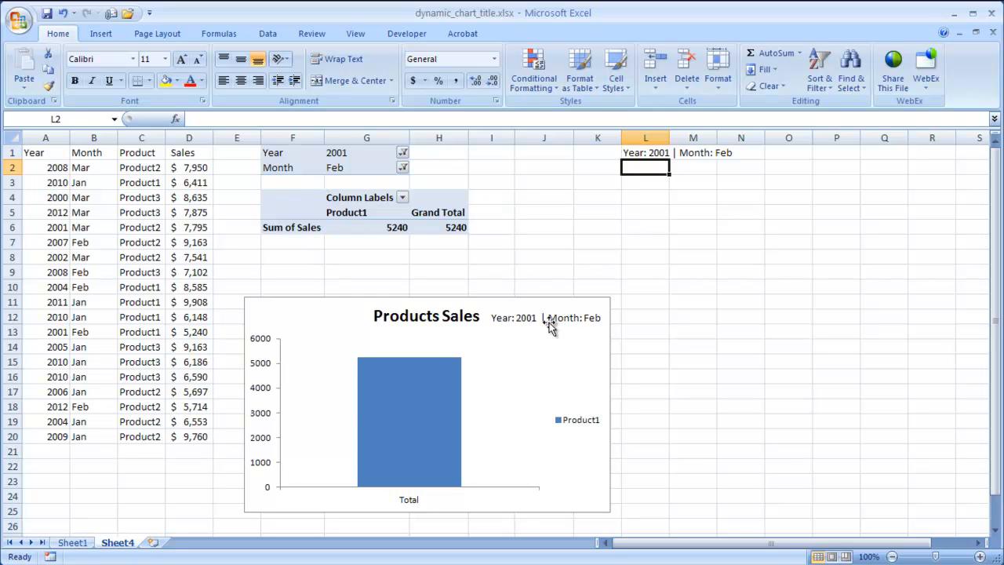
Edit L1 to add a " | " separator and set its font color to white
{"action": "left_click", "coordinate": [645, 152]}
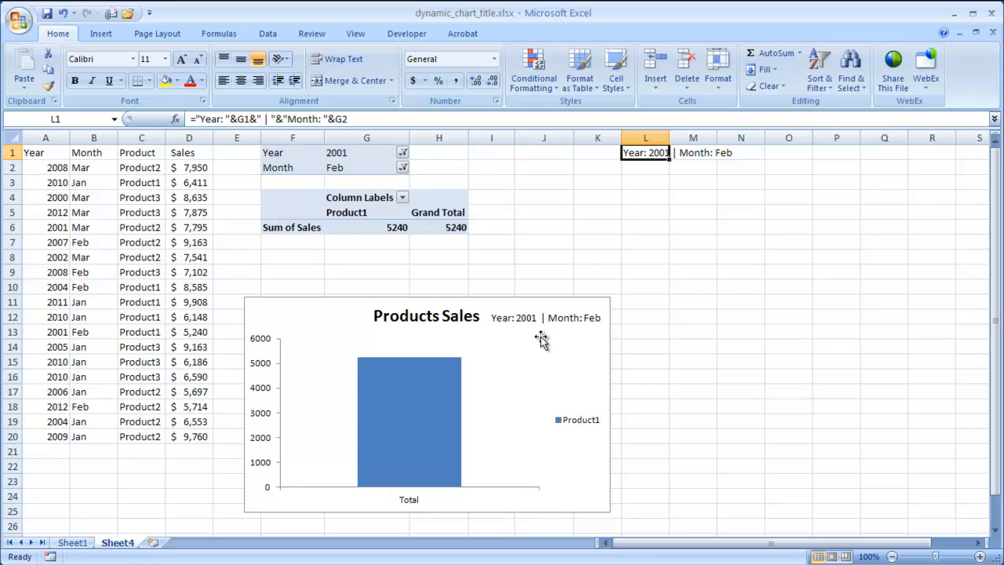
{"action": "mouse_move", "coordinate": [555, 325]}
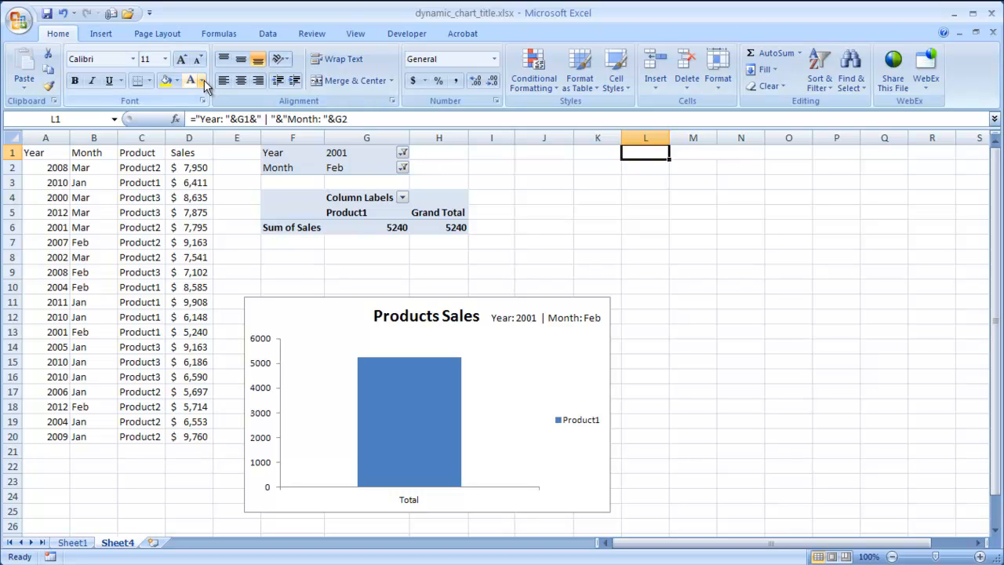
Hide column L via the column header's right-click menu
{"action": "left_click", "coordinate": [202, 80]}
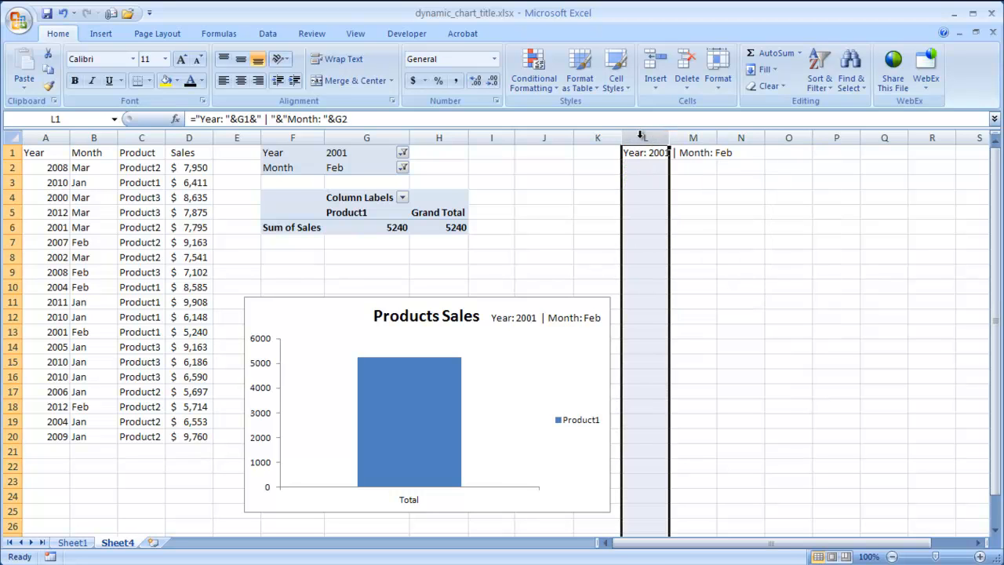
{"action": "right_click", "coordinate": [644, 138]}
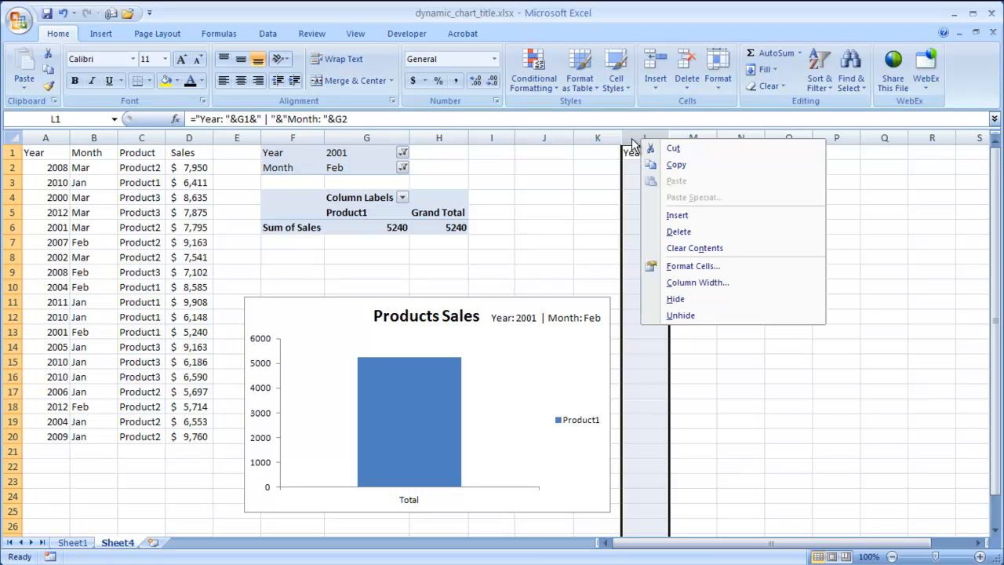
{"action": "mouse_move", "coordinate": [656, 196]}
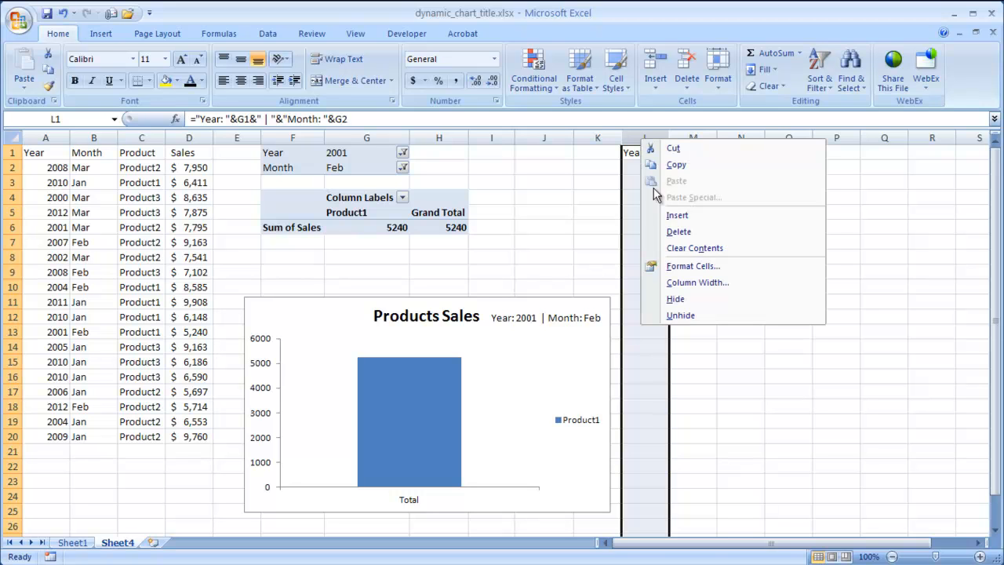
{"action": "mouse_move", "coordinate": [678, 282]}
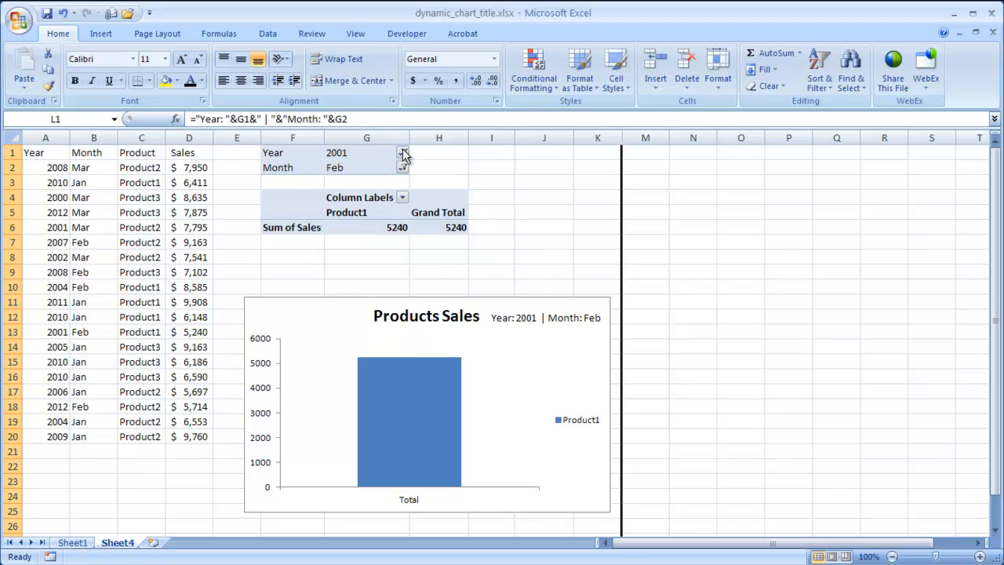
Set Year to (All) and Month to Jan so the label reads "Year: (All) | Month: Jan"
{"action": "left_click", "coordinate": [403, 152]}
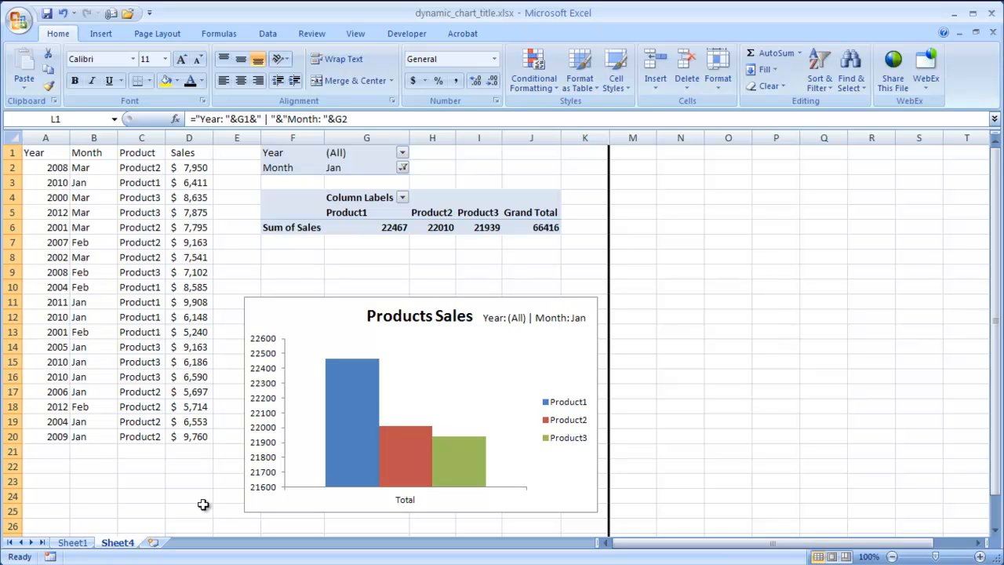
{"action": "left_click", "coordinate": [188, 511]}
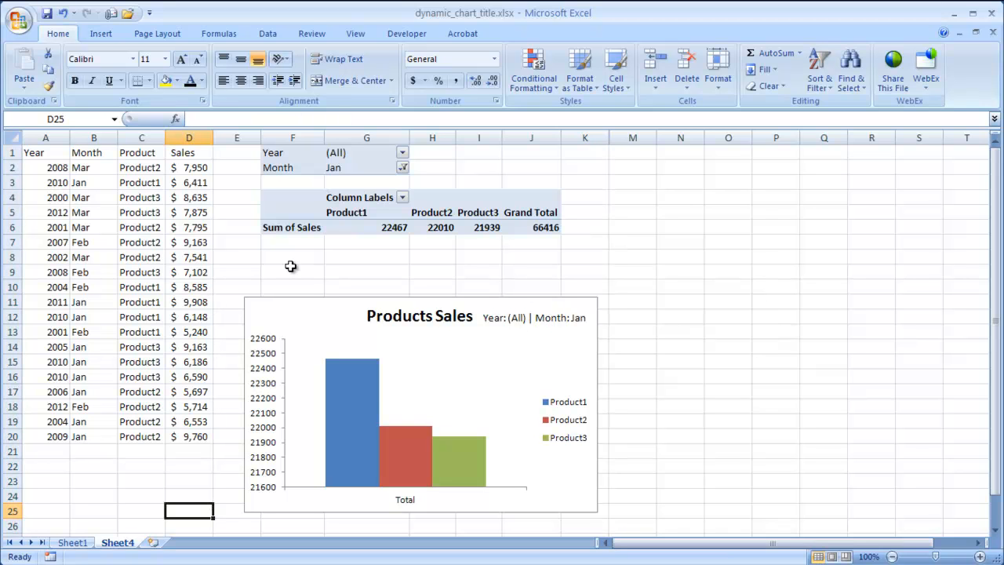
{"action": "mouse_move", "coordinate": [333, 264]}
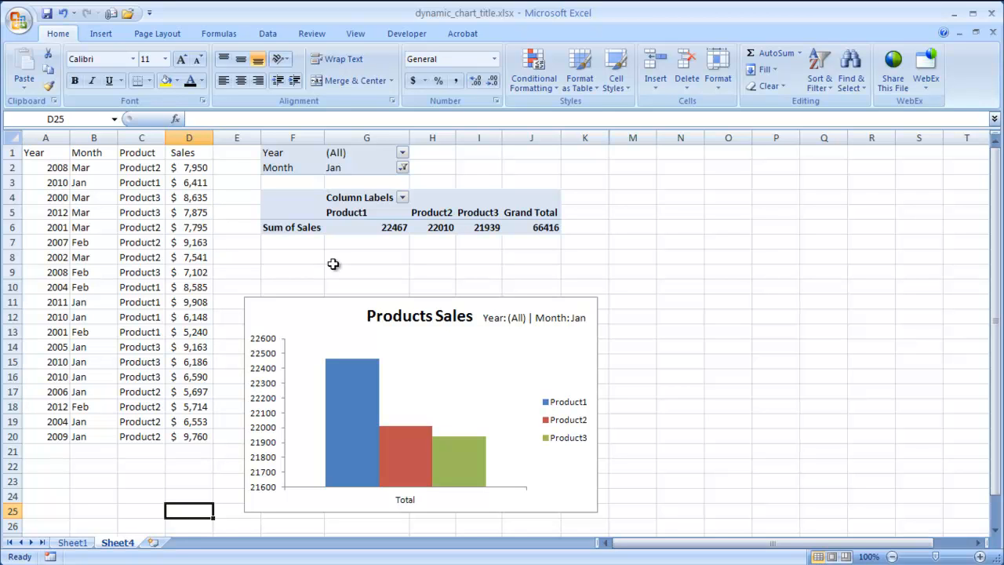